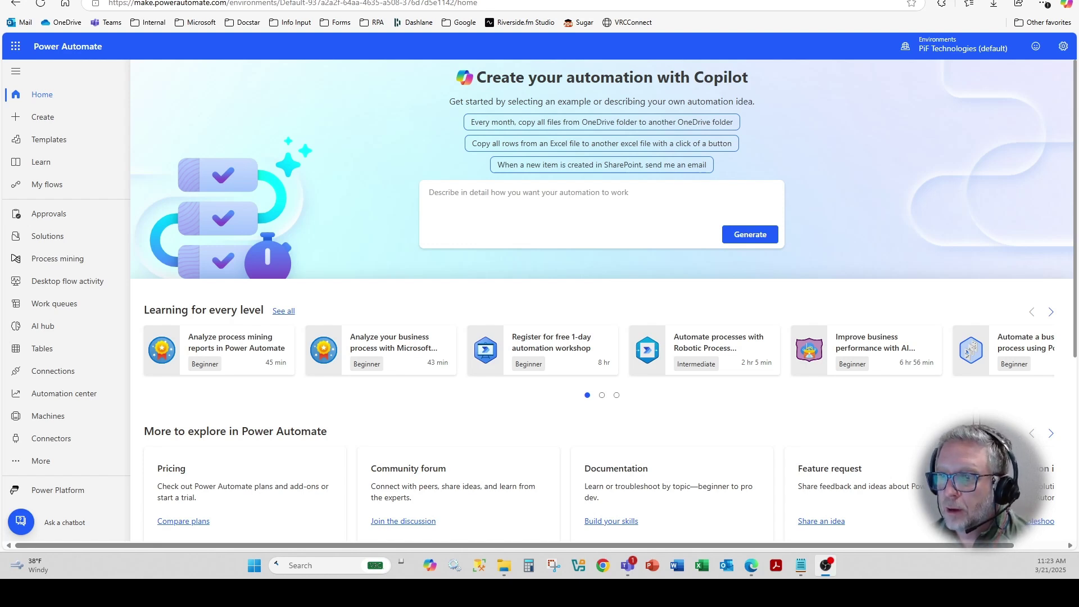
mouse_move(327, 145)
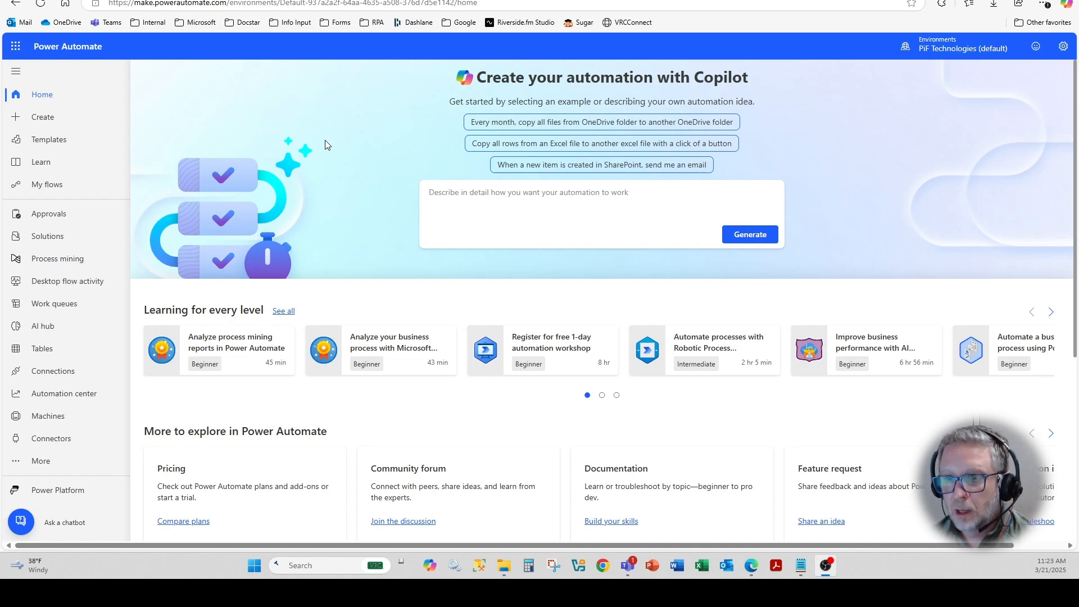
mouse_move(306, 147)
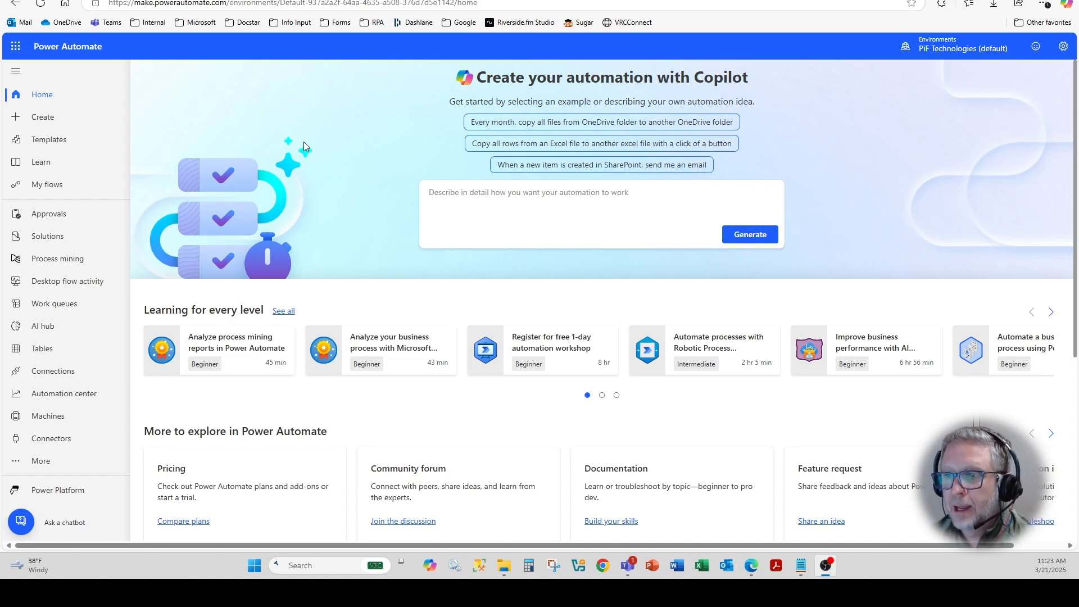
mouse_move(56, 258)
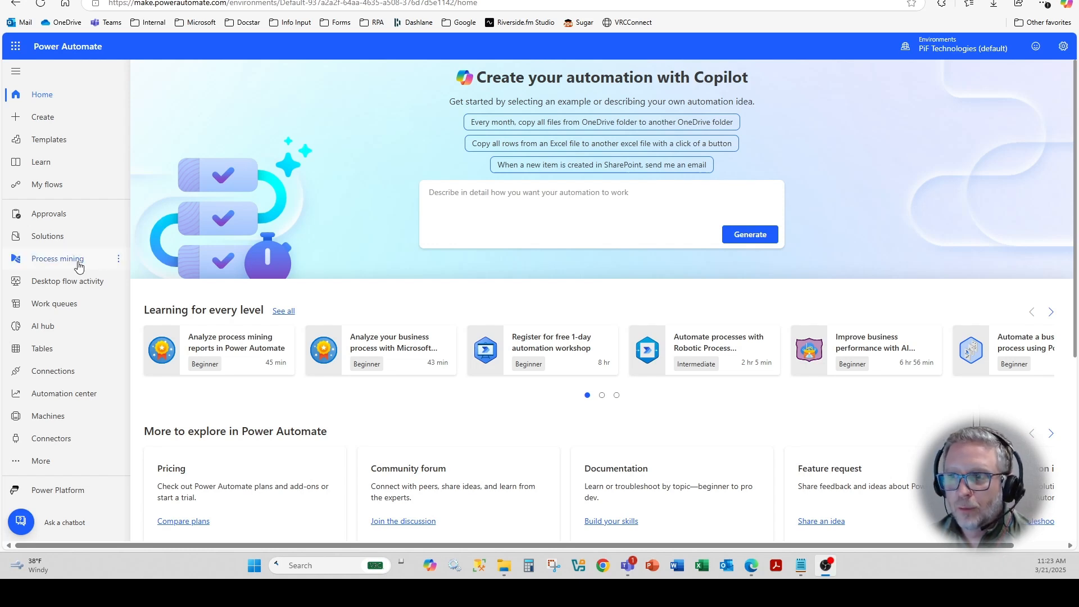
mouse_move(58, 258)
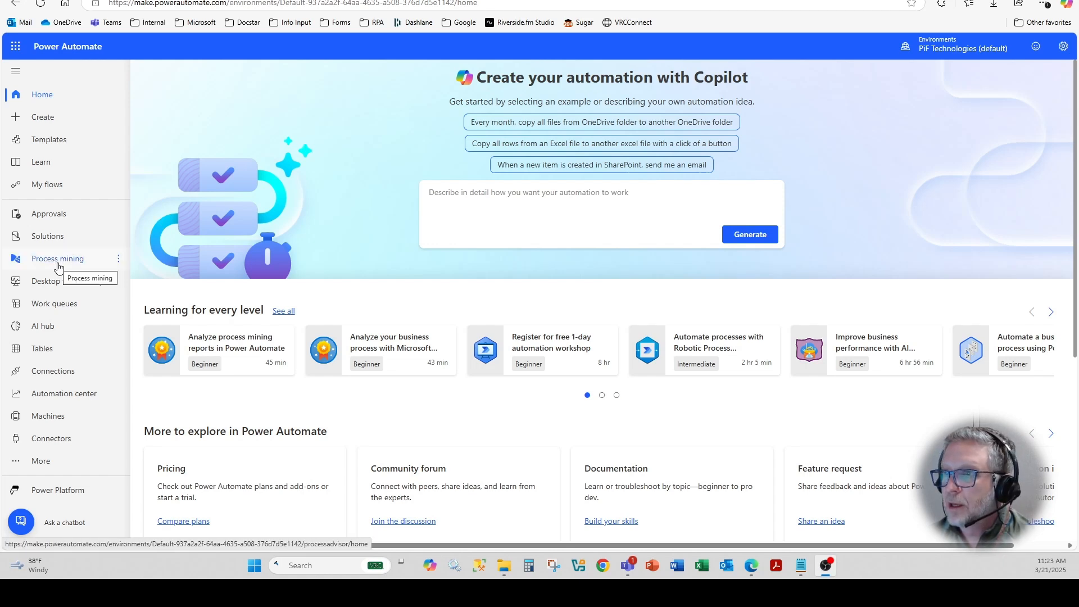
- Go to the Process mining area and scroll through its home page
left_click(58, 258)
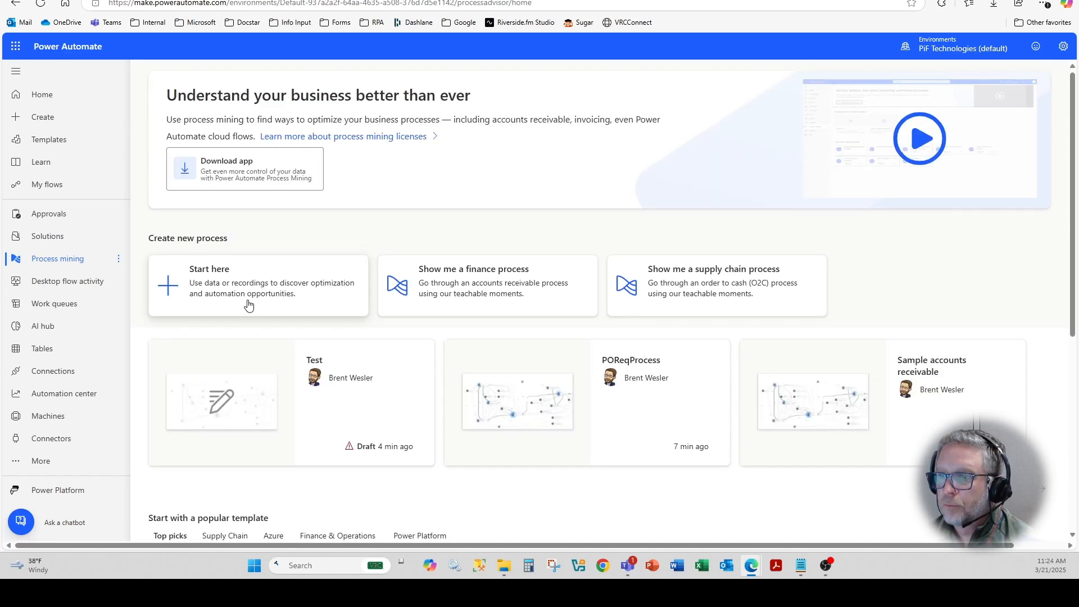
mouse_move(225, 294)
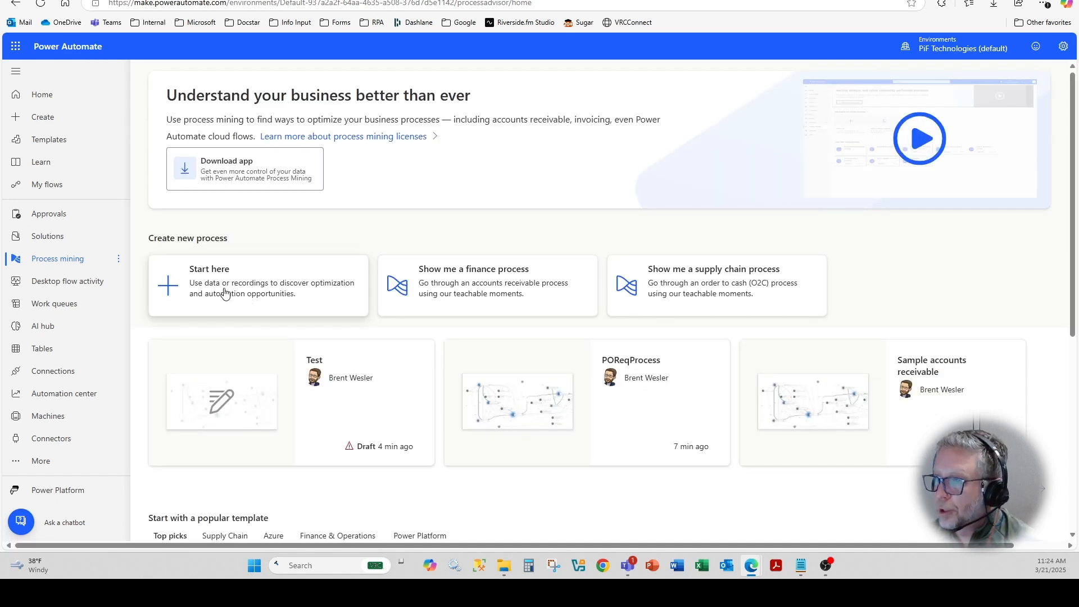
scroll("down", 3)
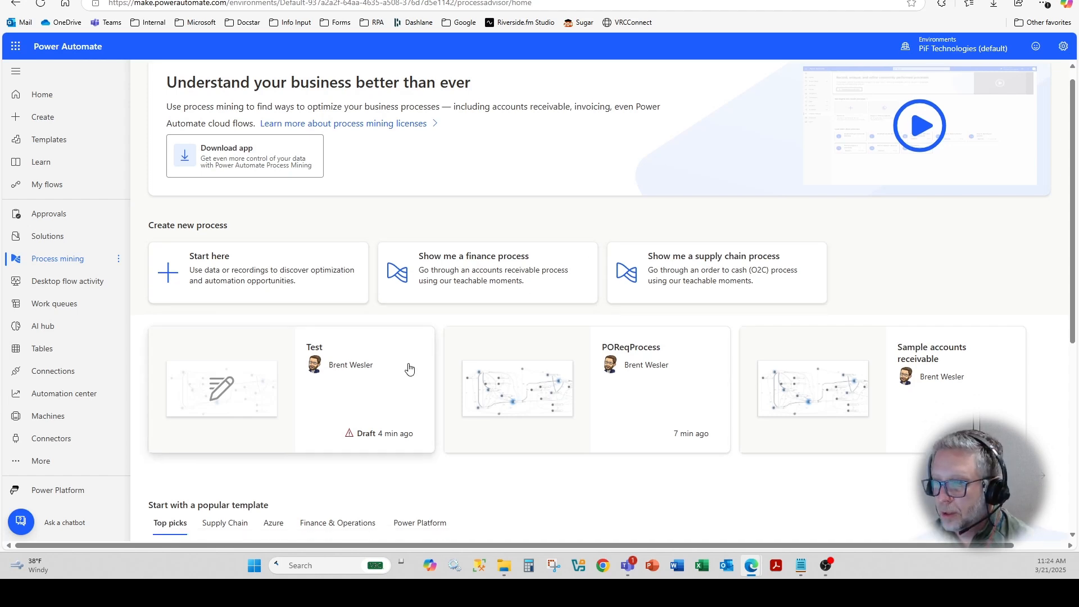
scroll("down", 3)
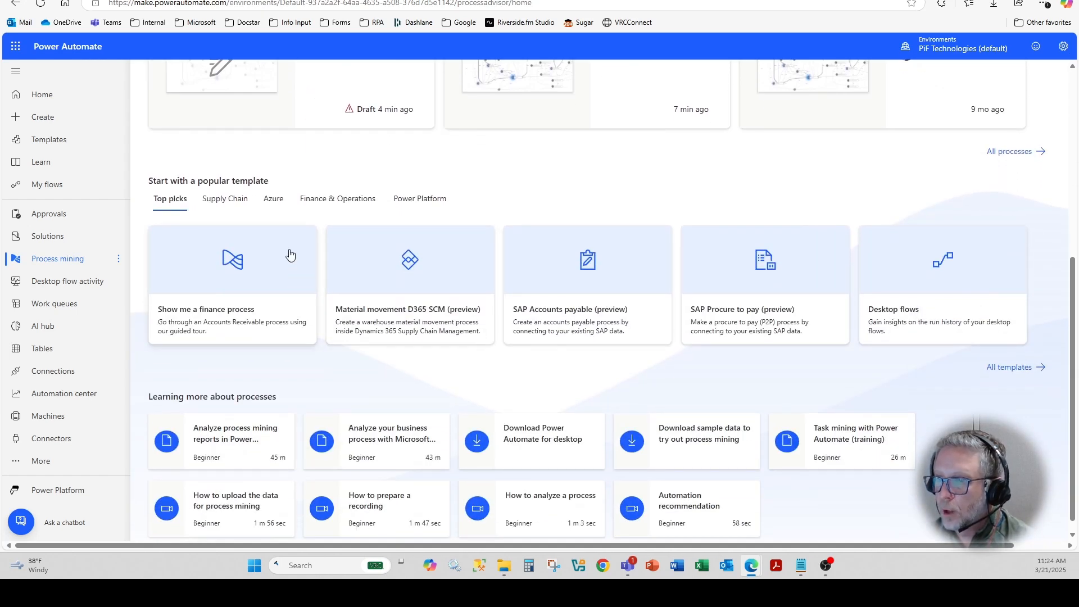
mouse_move(503, 382)
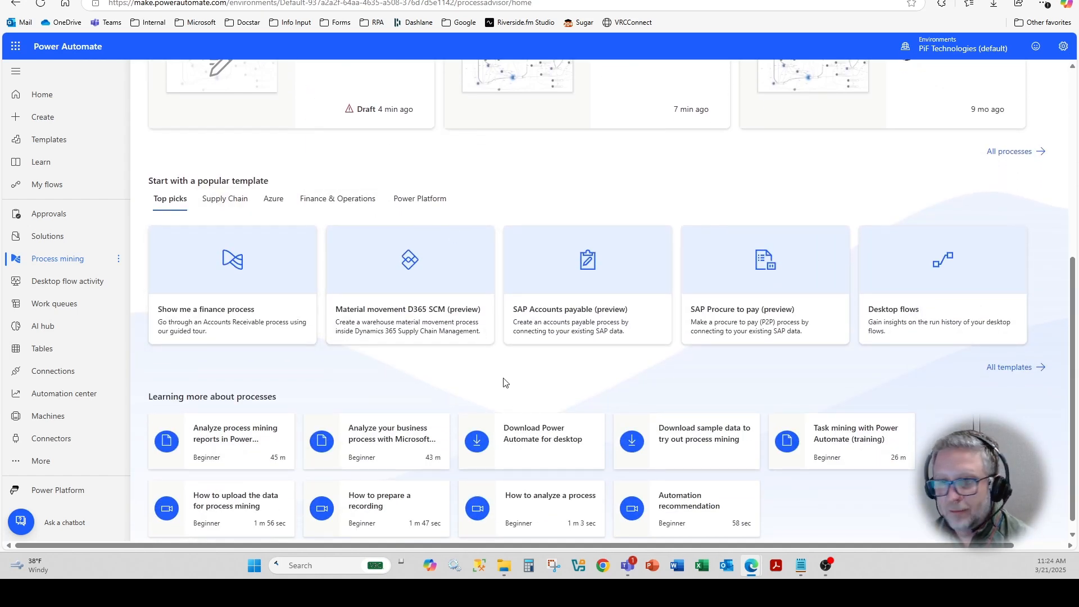
scroll("up", 3)
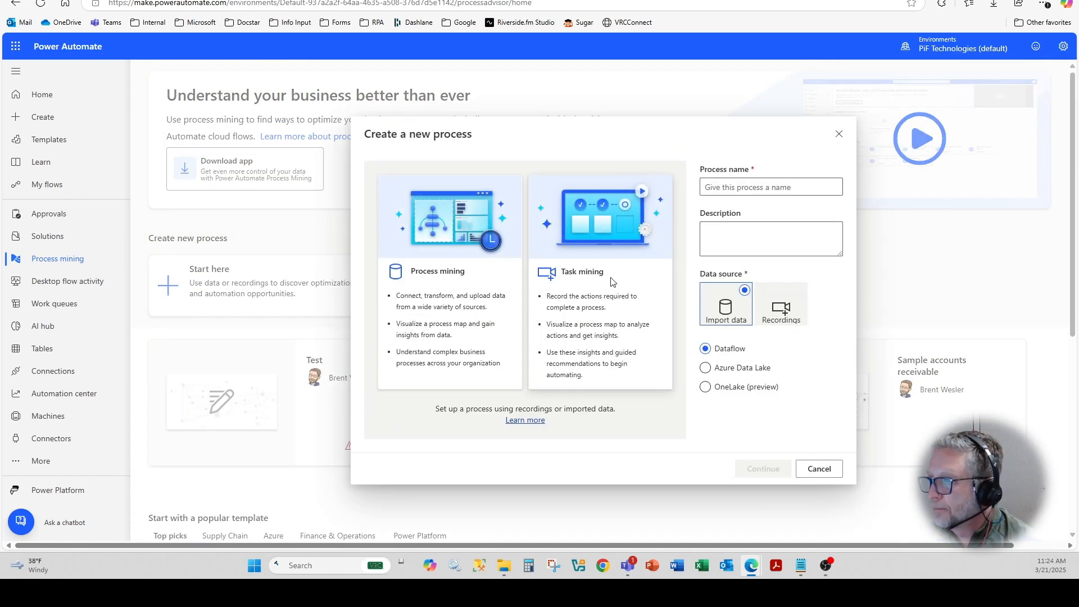
- Create a process named 'Test procurement' using Import data, skipping the Power BI workspace
left_click(770, 187)
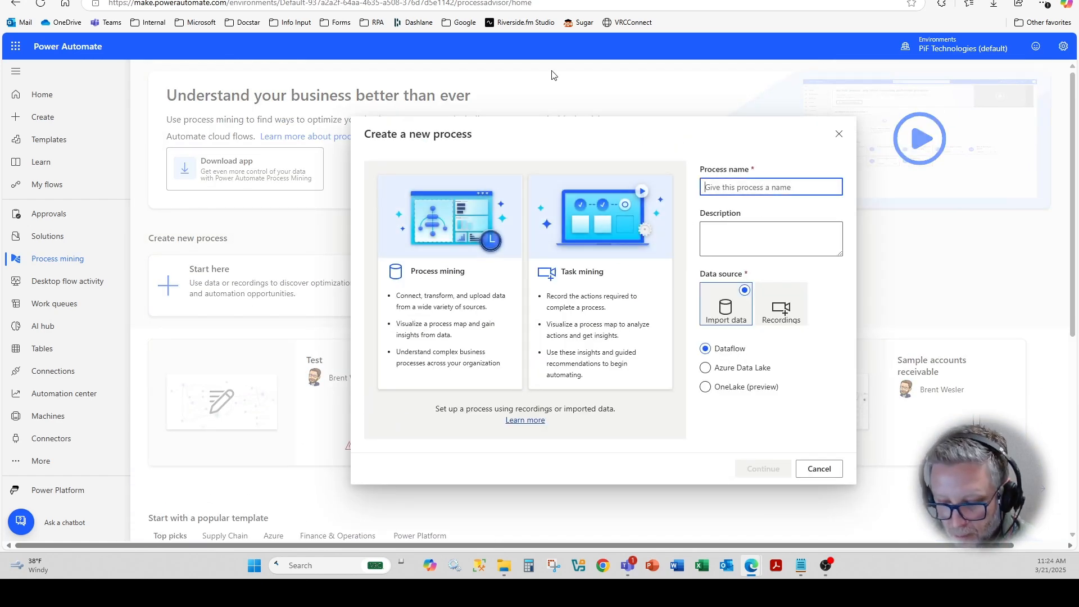
type("Test procurement")
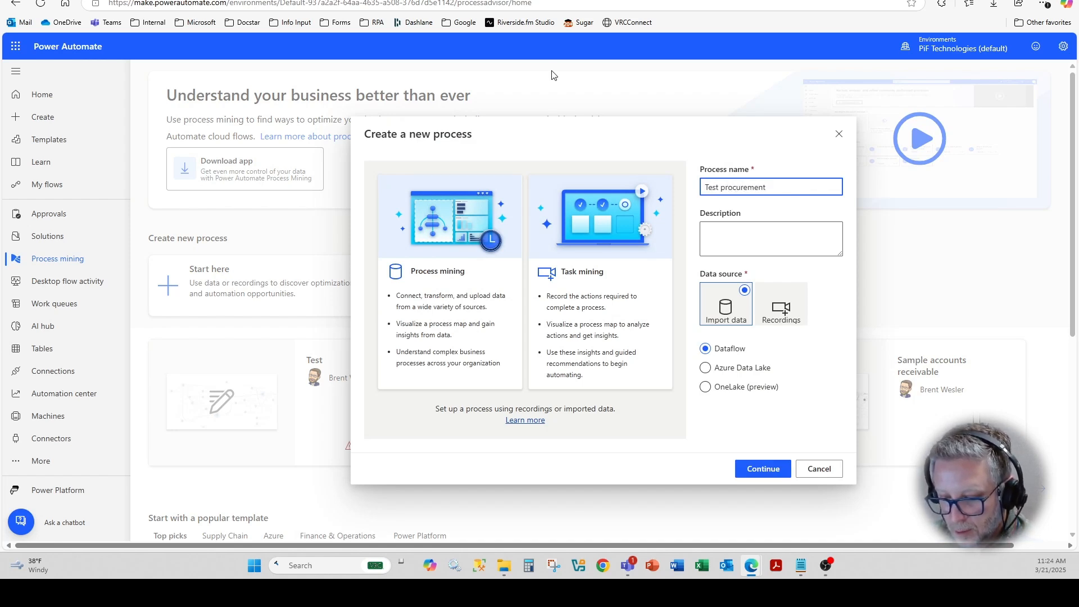
mouse_move(695, 316)
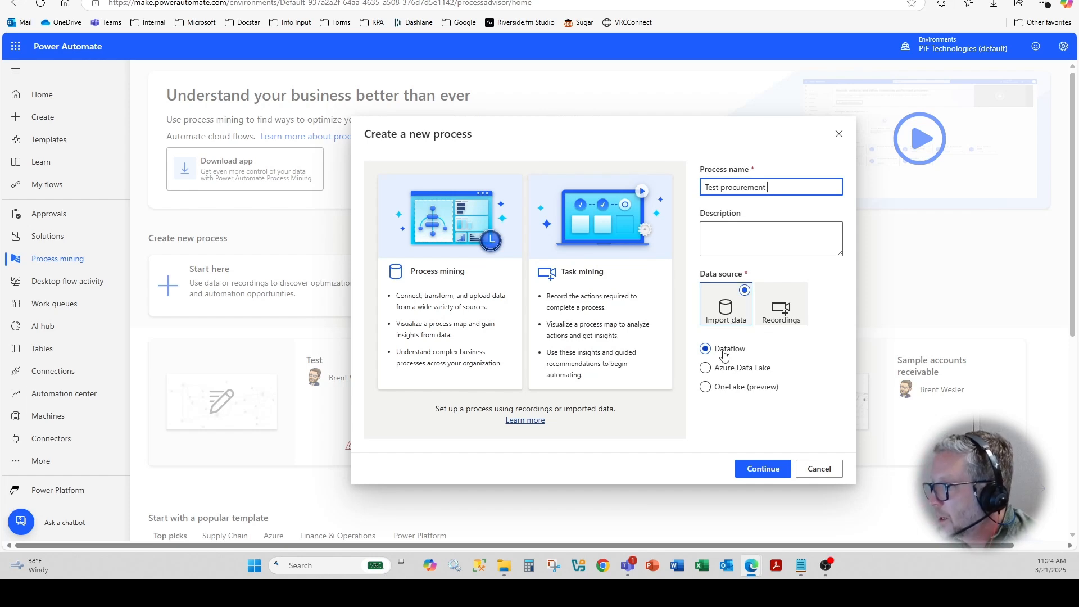
left_click(762, 468)
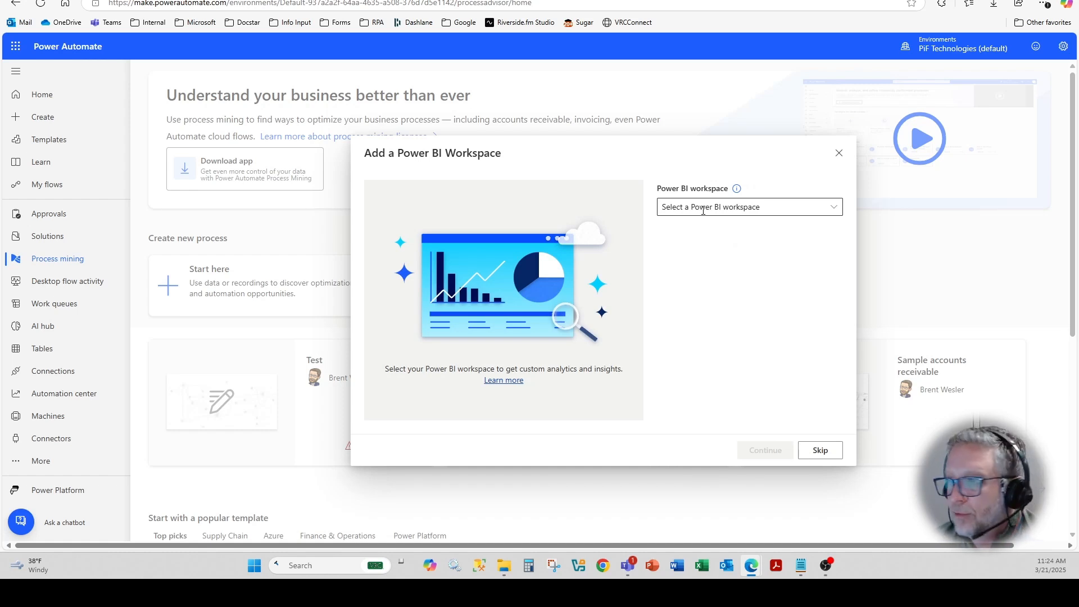
mouse_move(758, 241)
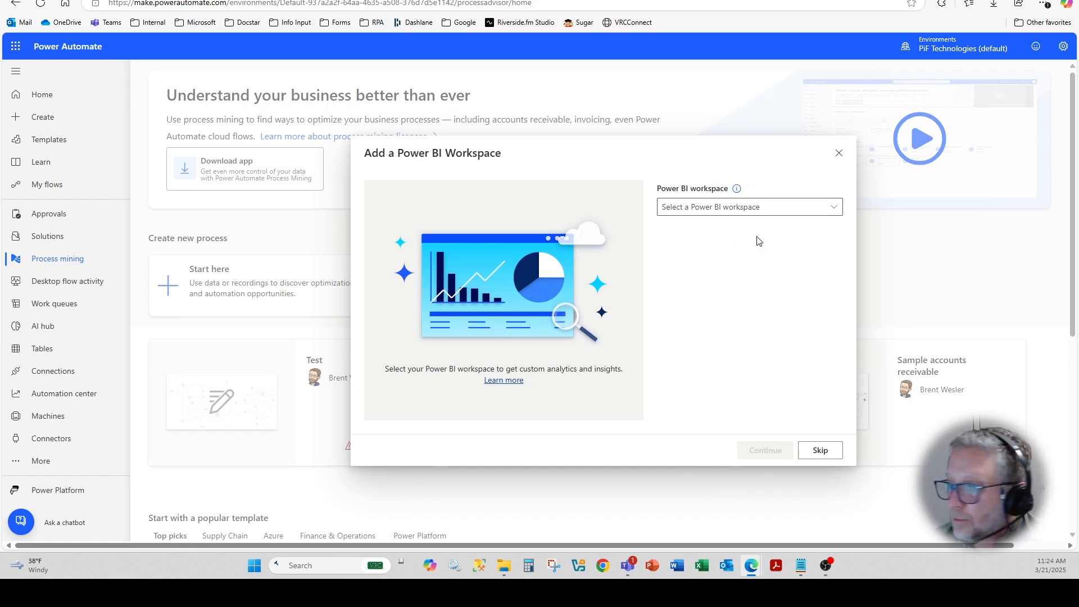
left_click(819, 449)
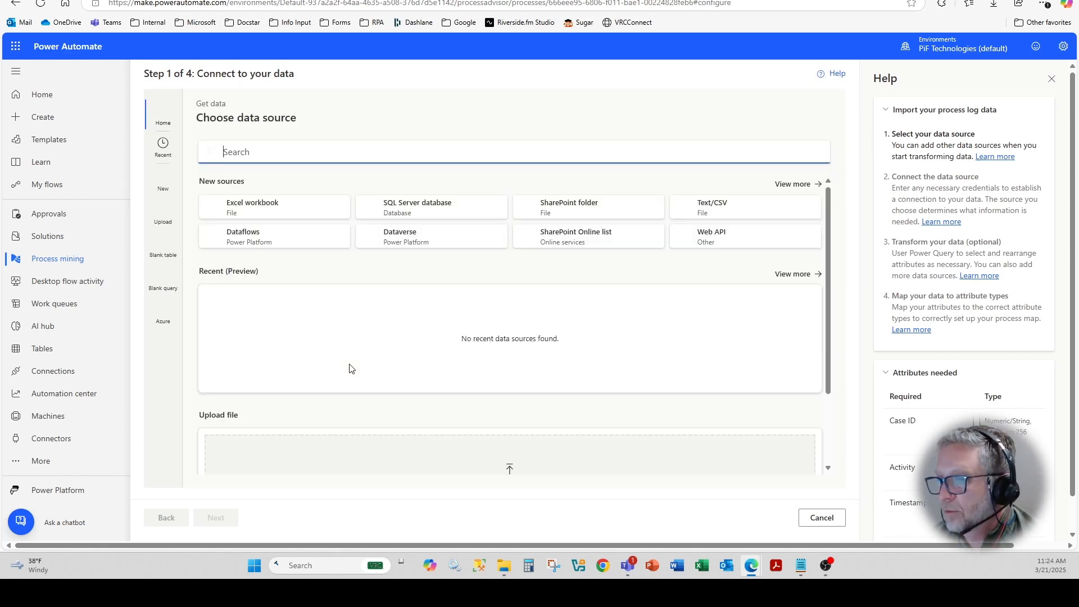
- Upload the Processmining sample data Excel workbook as the data source
left_click(273, 206)
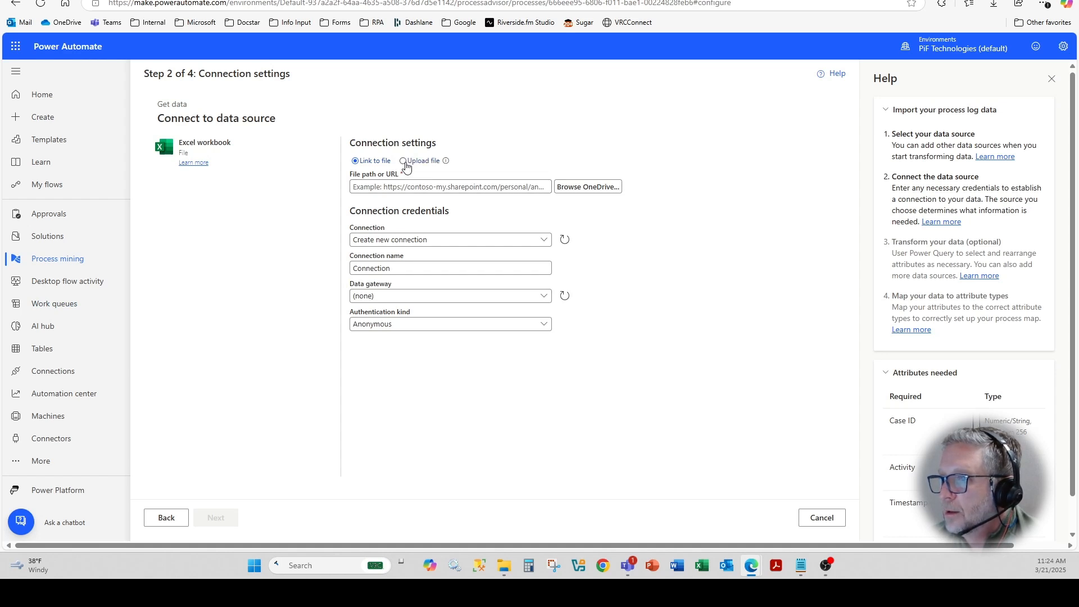
left_click(404, 161)
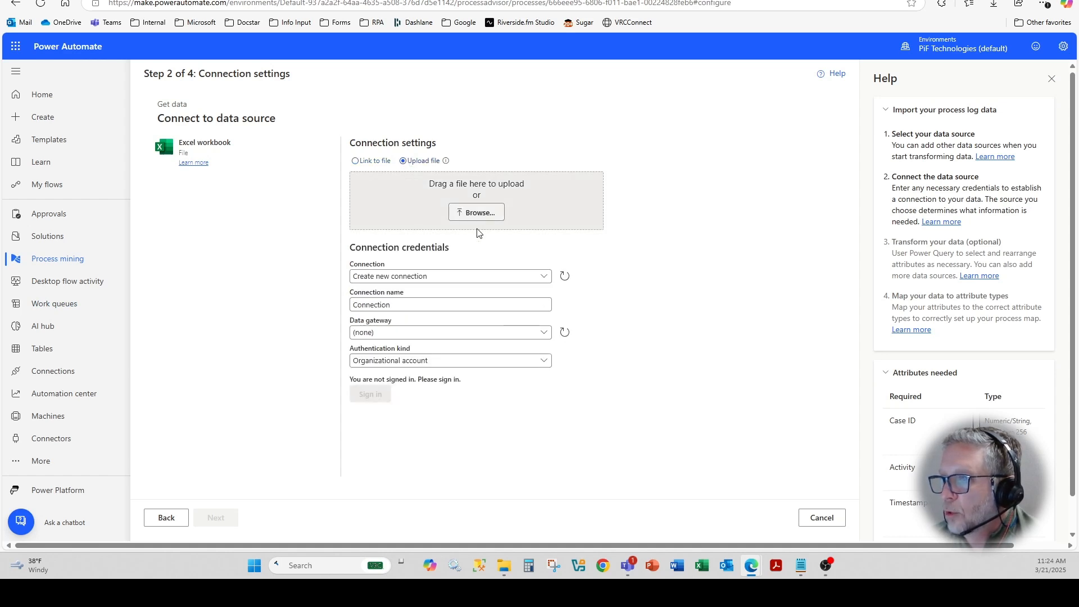
left_click(475, 212)
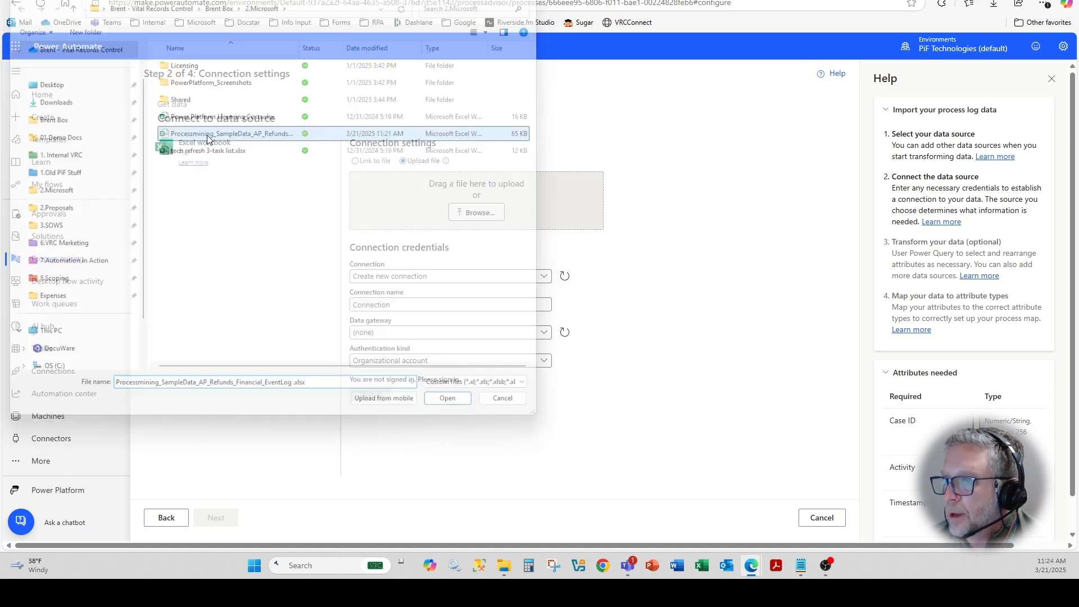
left_click(447, 398)
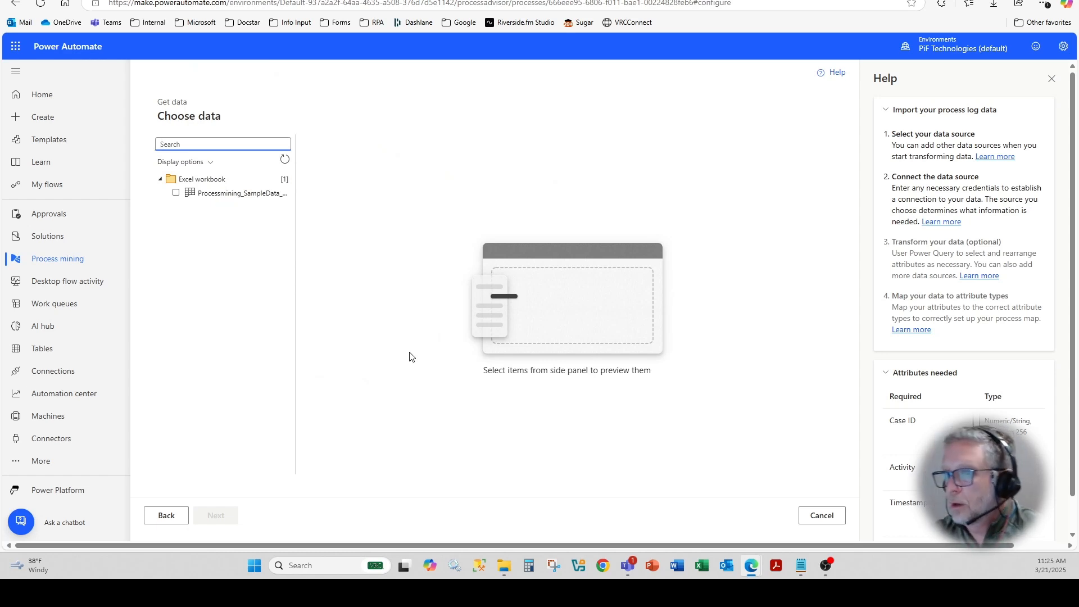
- Select the workbook's refund event log table and advance to the Power Query transform step
left_click(175, 192)
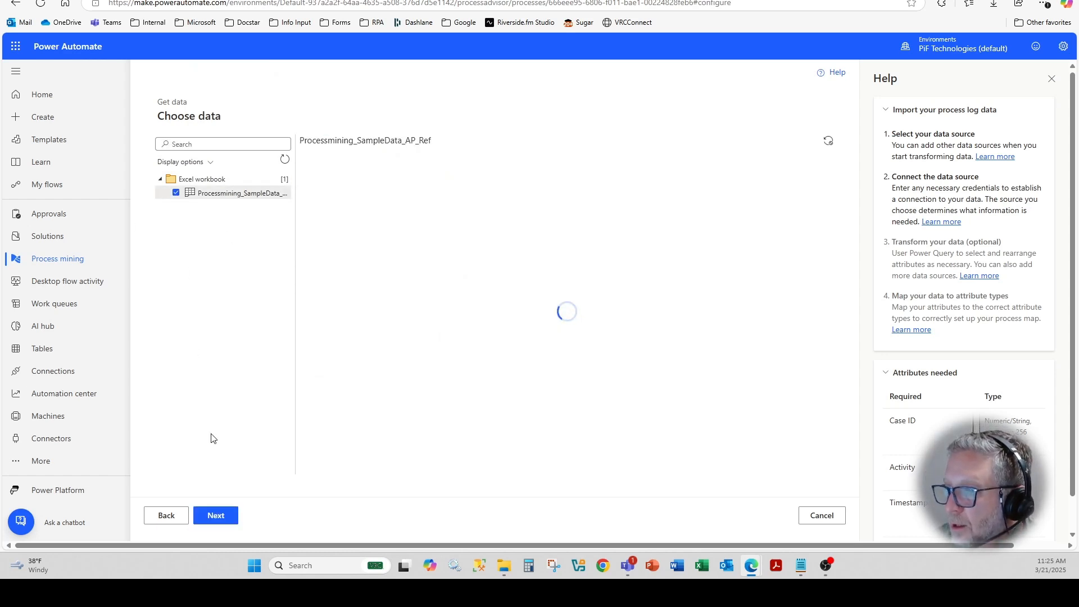
left_click(216, 514)
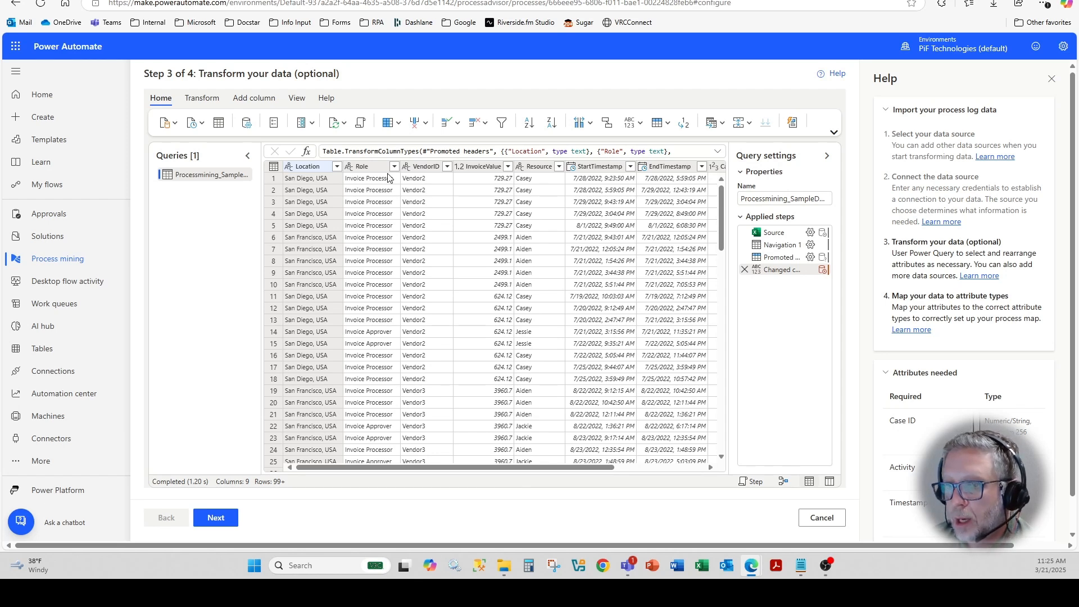
mouse_move(352, 244)
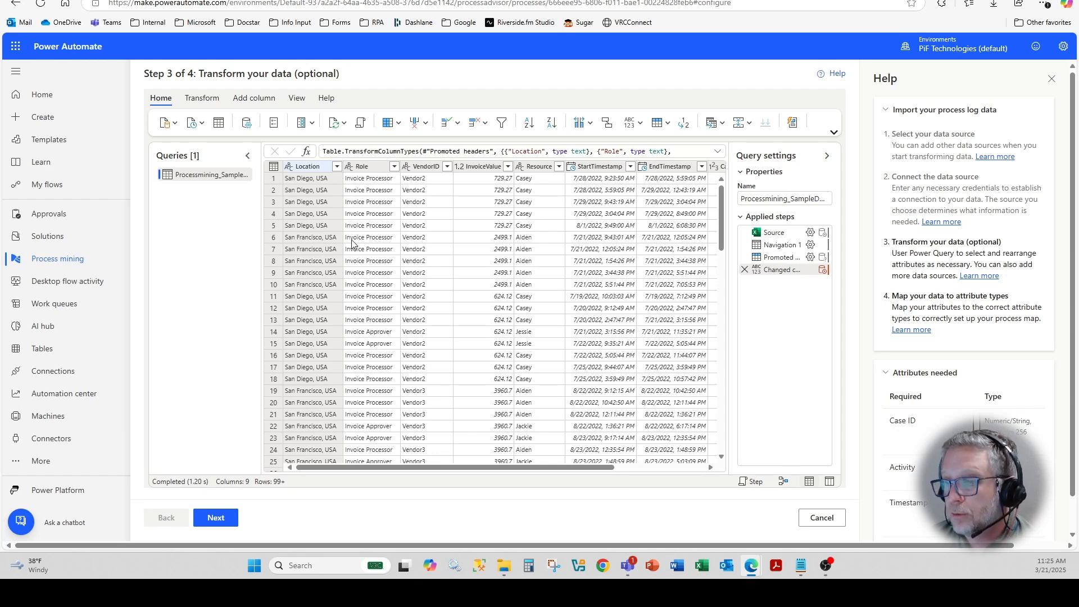
left_click(215, 517)
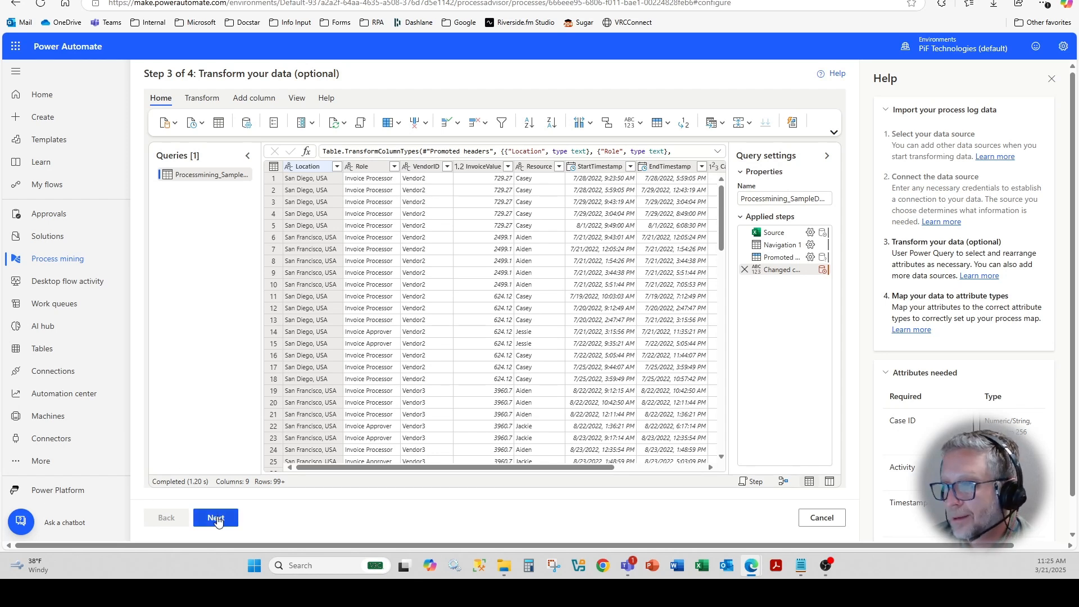
- Map CaseId to Case ID plus event start and end timestamps, then save and analyze
left_click(215, 517)
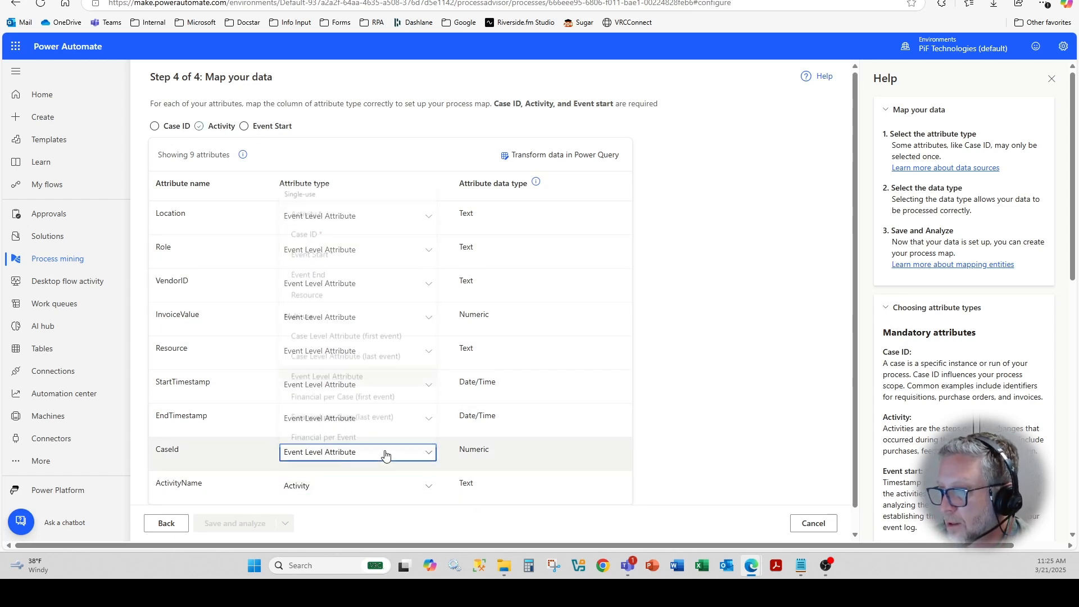
left_click(306, 234)
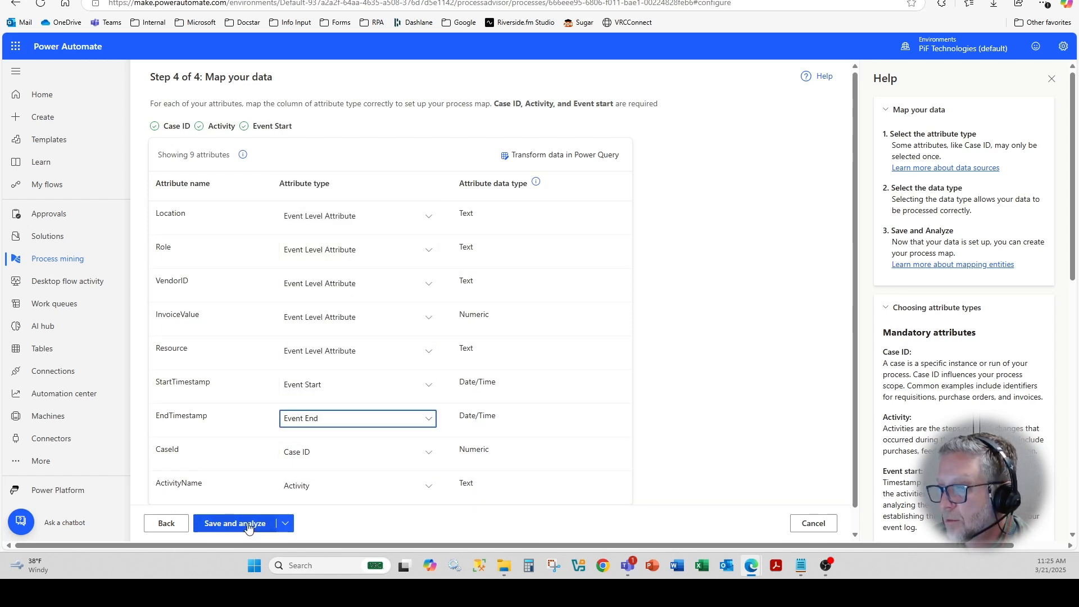
left_click(234, 523)
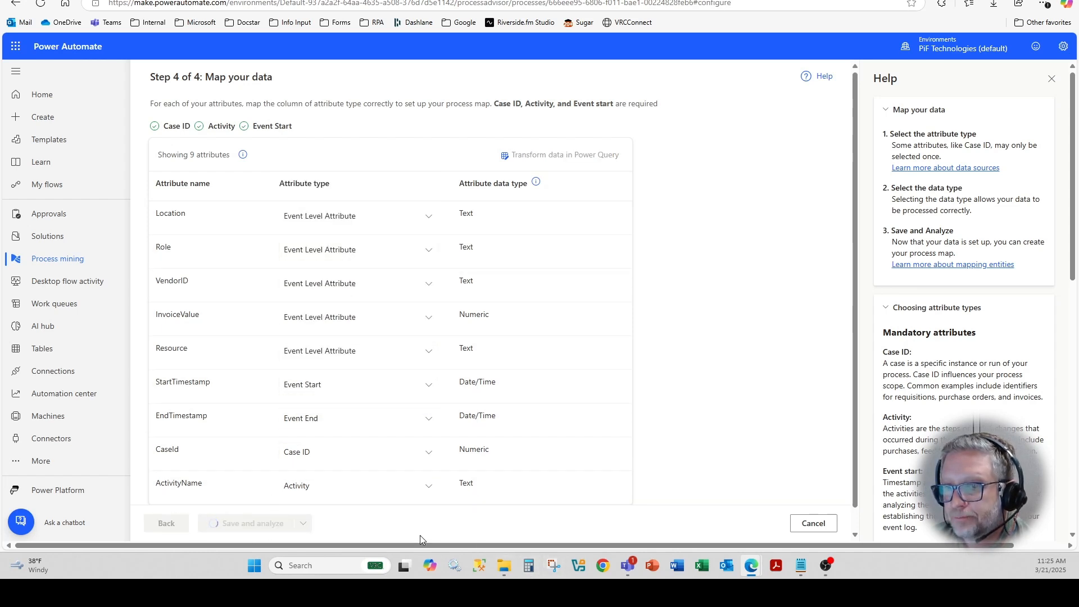
left_click(249, 524)
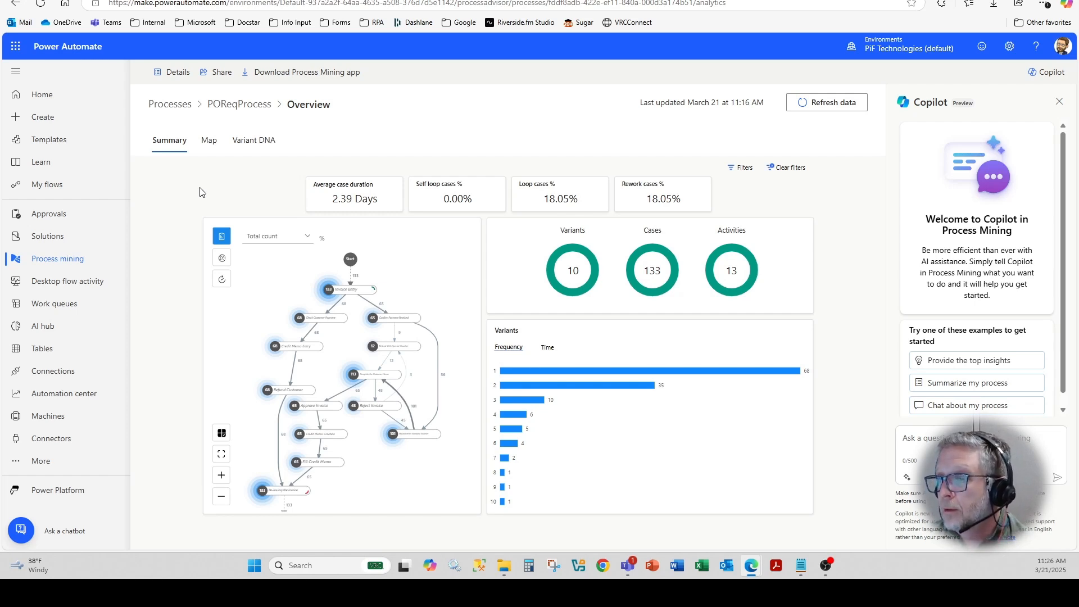
mouse_move(183, 178)
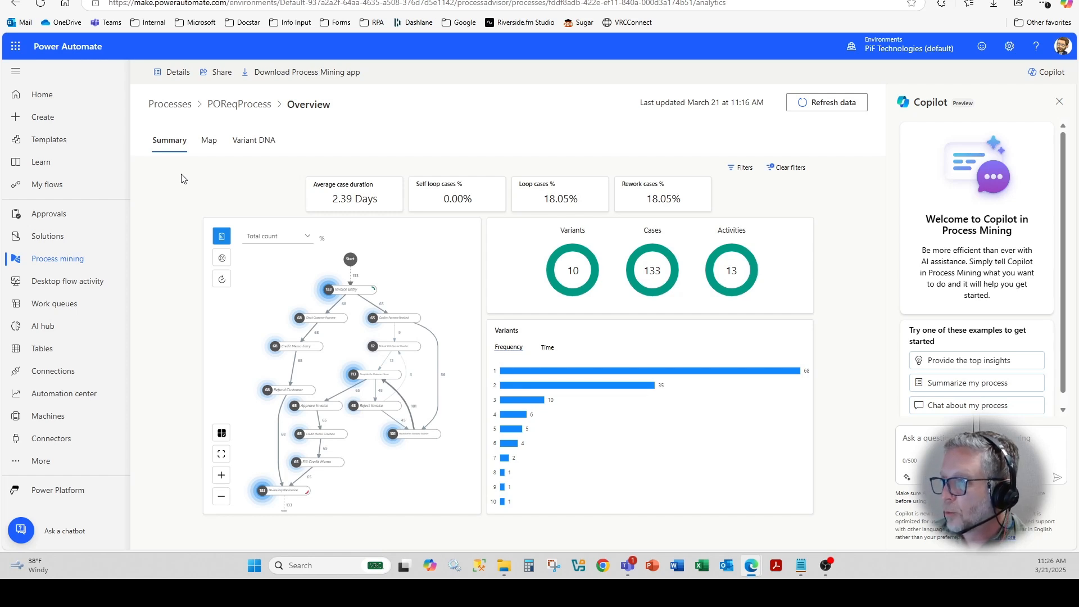
mouse_move(733, 278)
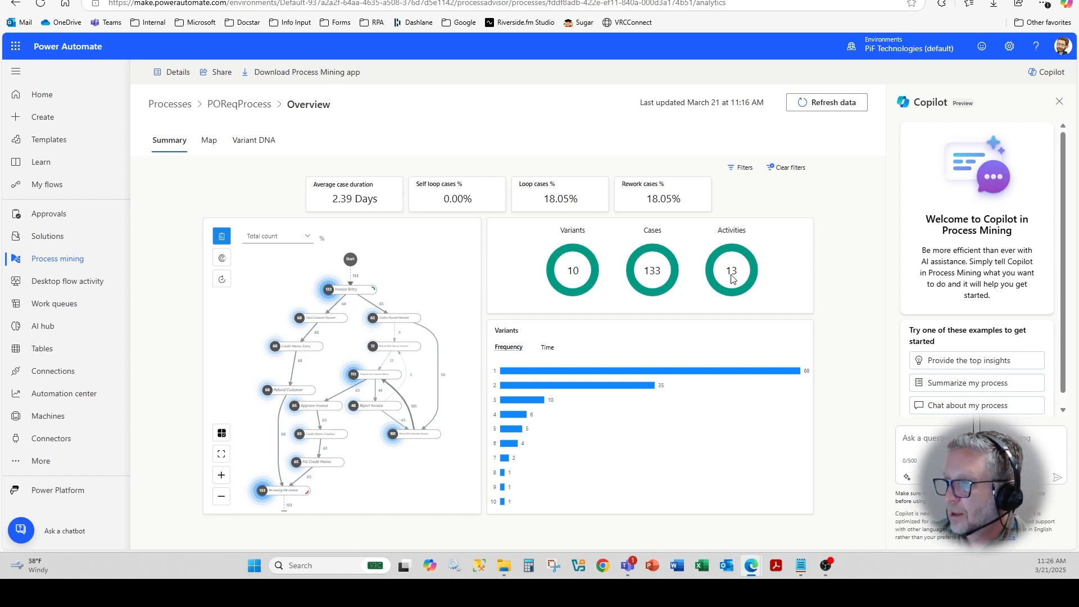
mouse_move(222, 258)
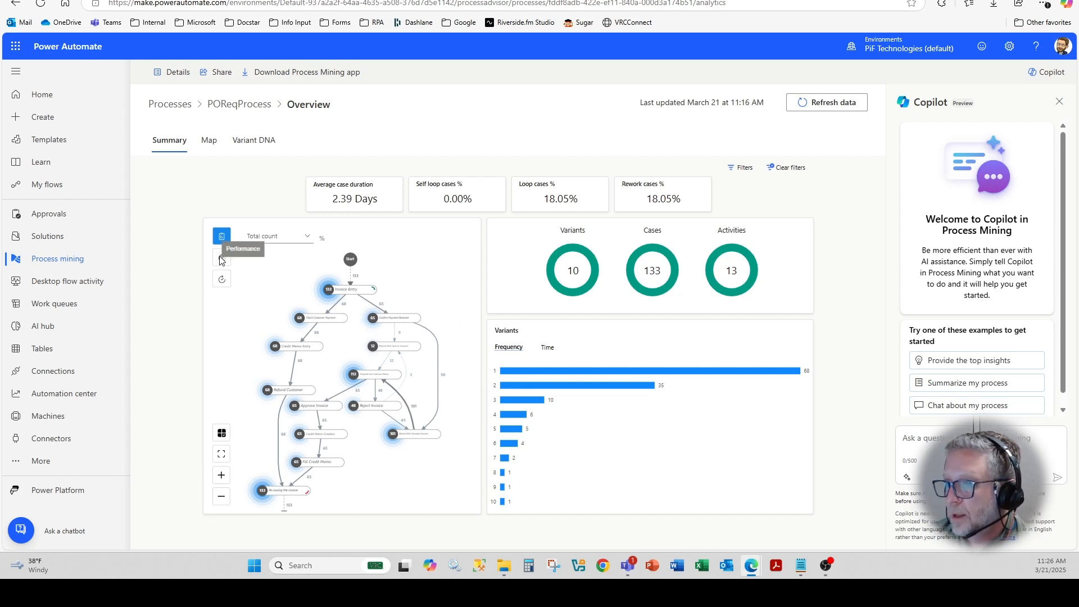
- Turn on the Performance and Rework overlays, then switch to the full Map tab
left_click(221, 256)
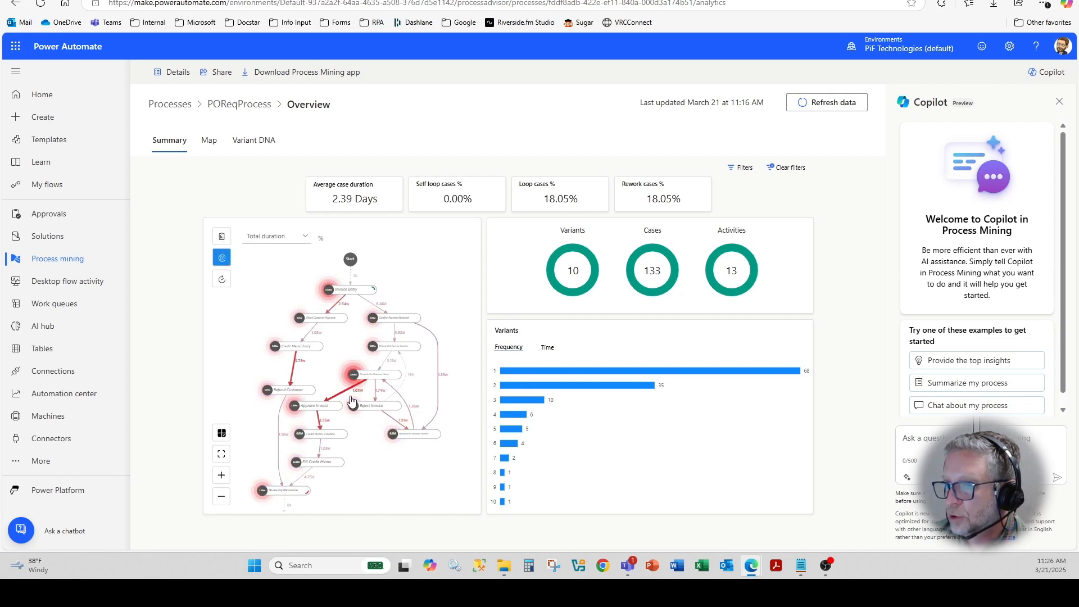
mouse_move(221, 257)
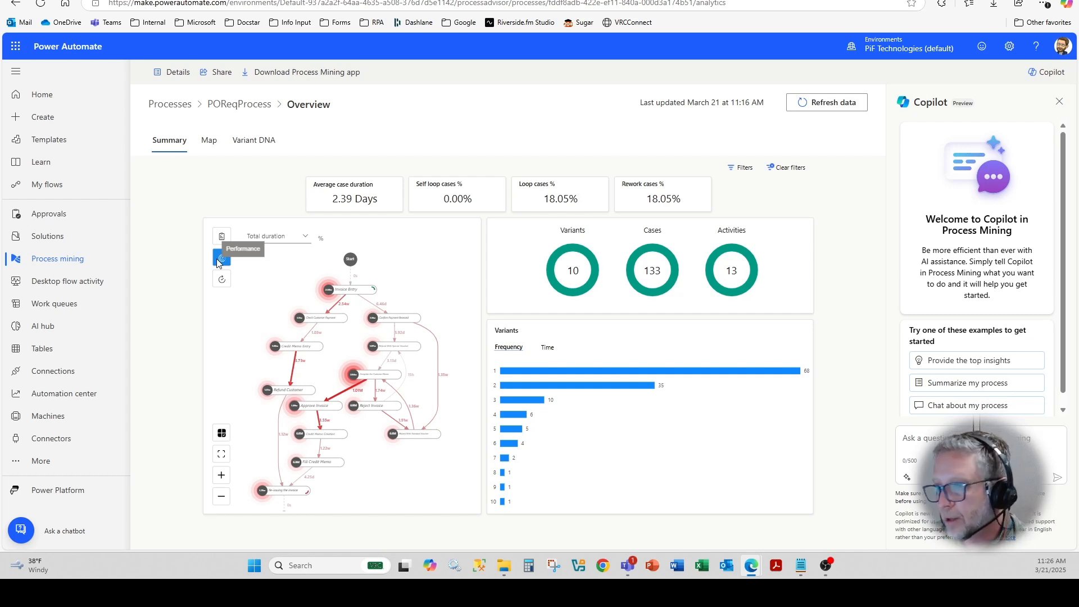
mouse_move(221, 279)
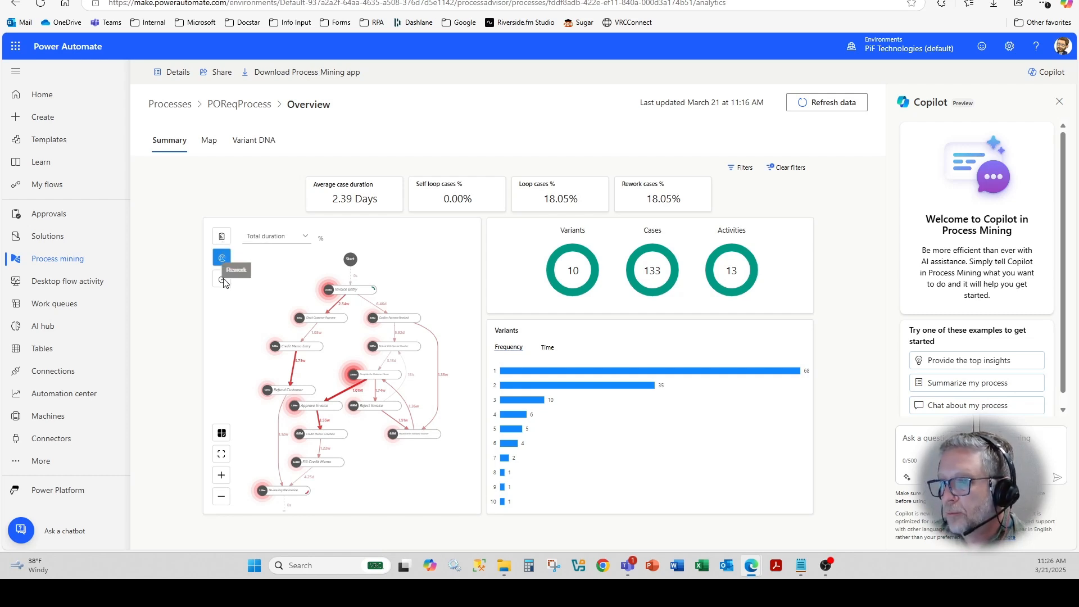
left_click(221, 278)
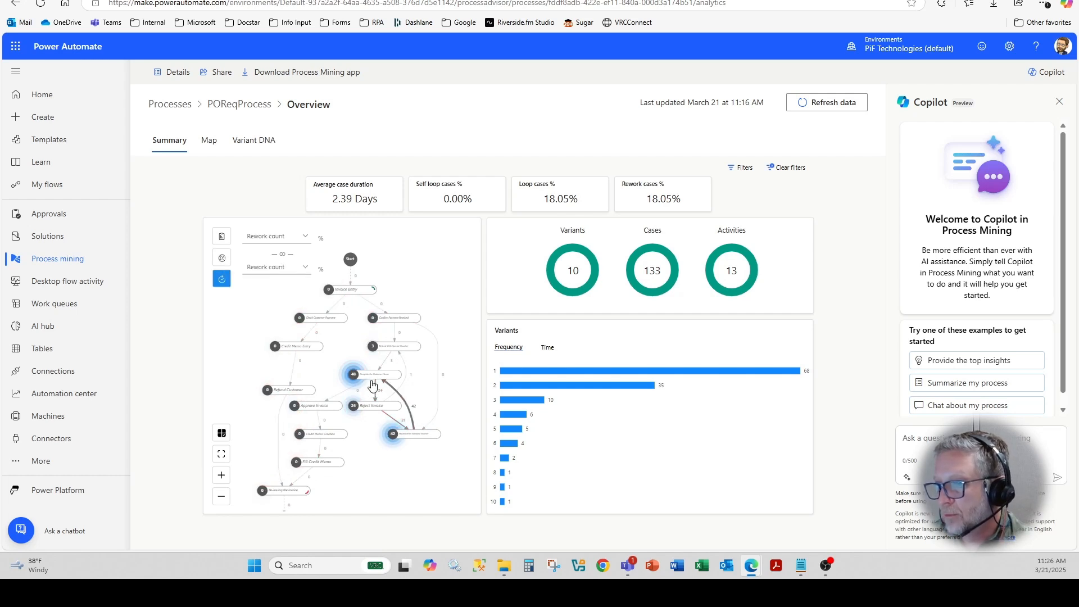
mouse_move(371, 380)
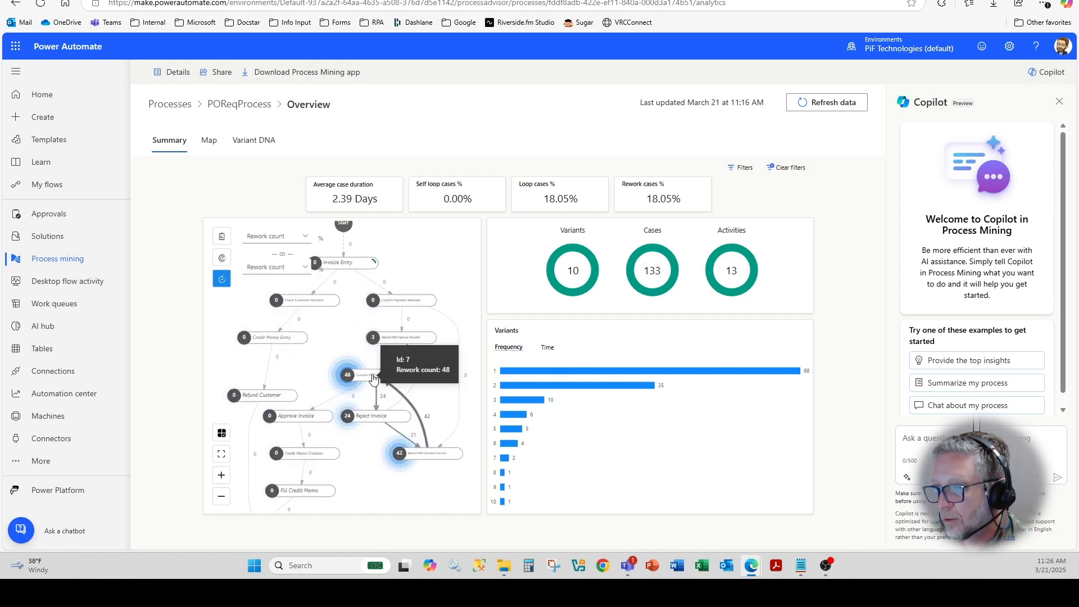
mouse_move(368, 469)
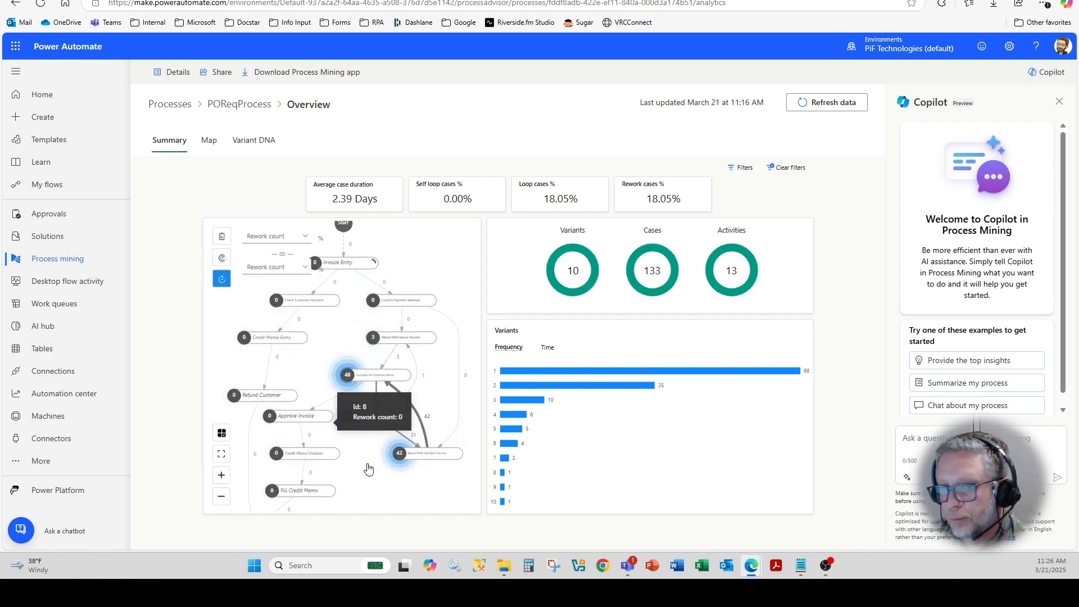
mouse_move(178, 353)
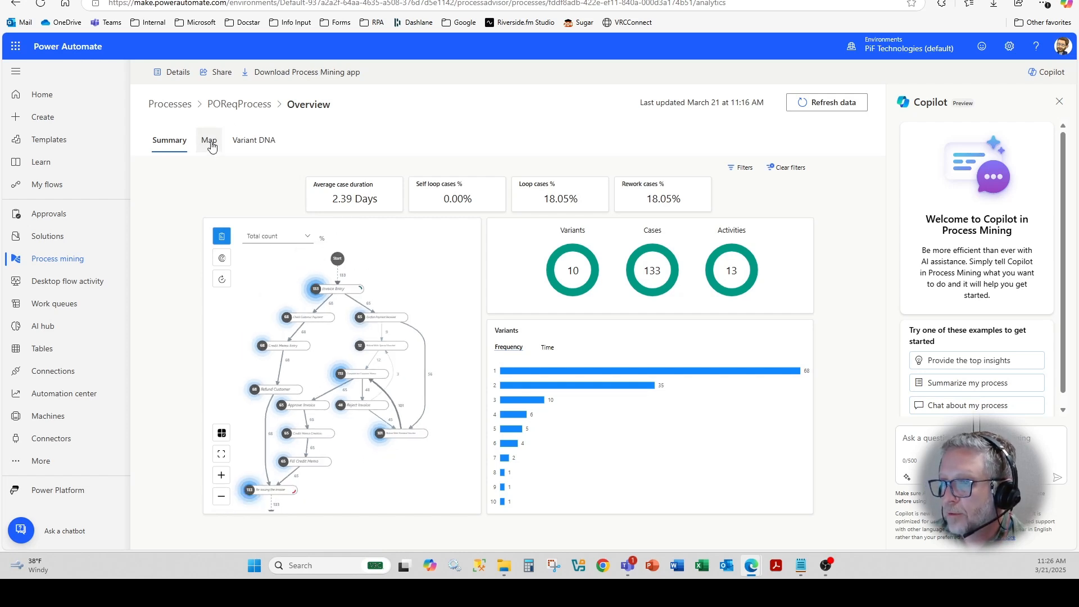
left_click(208, 140)
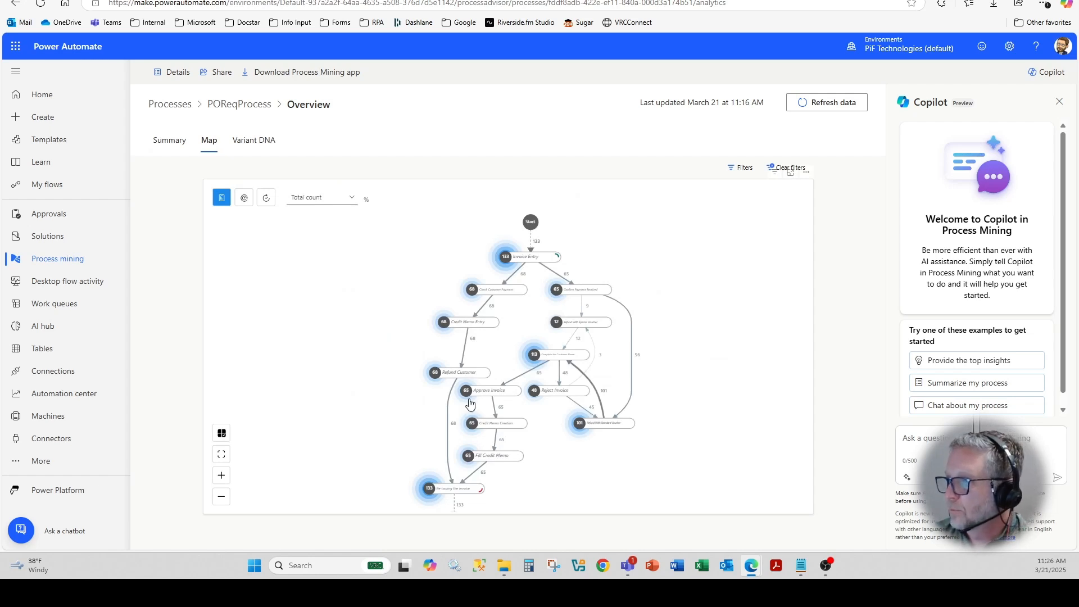
- Switch to the Variant DNA tab to see the ten variants' activity sequences
left_click(254, 140)
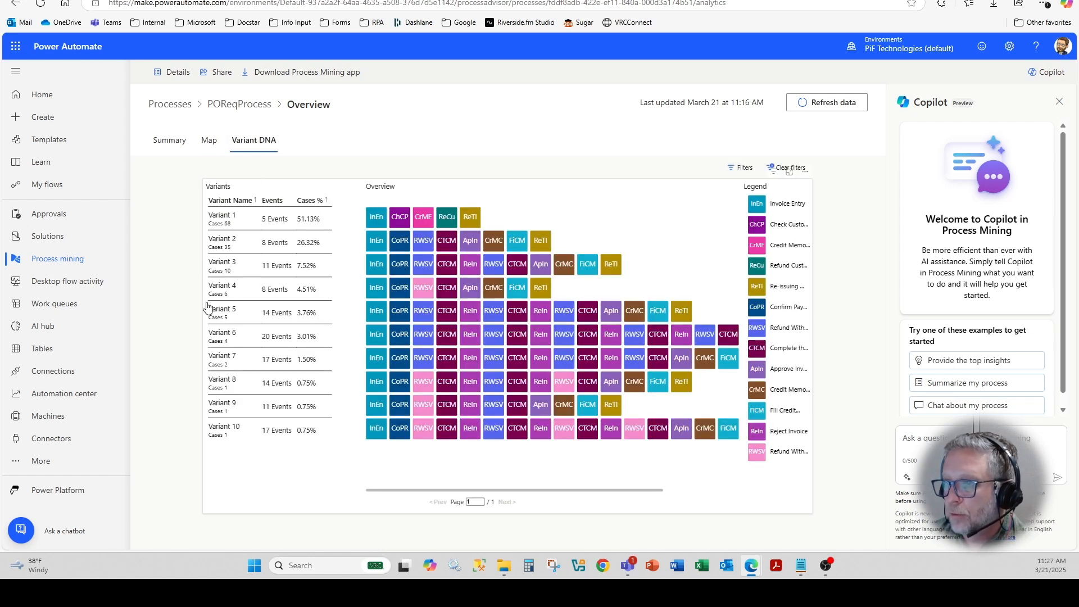
mouse_move(420, 233)
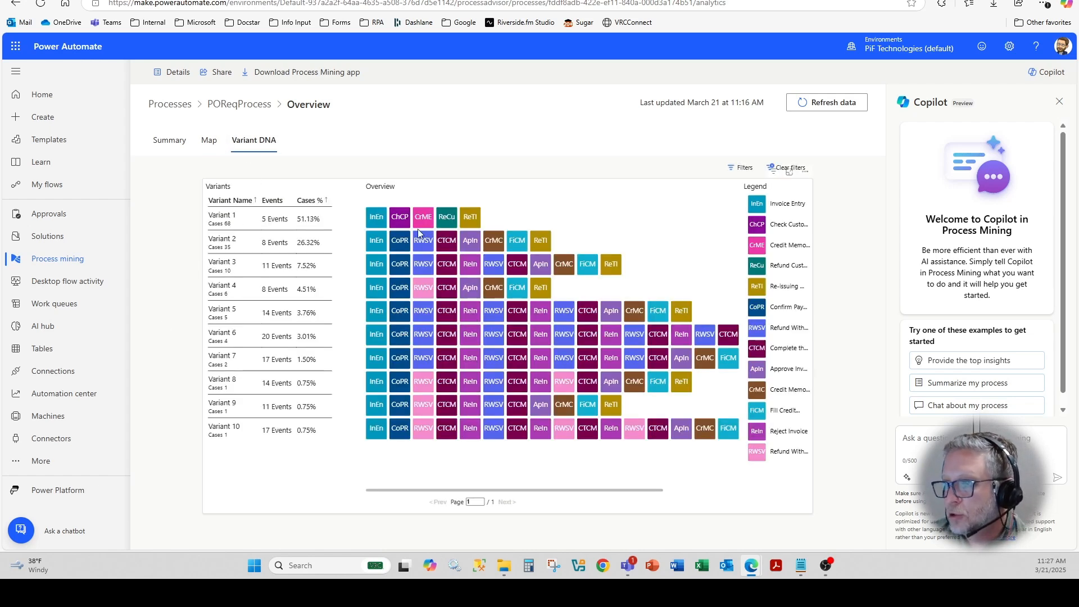
mouse_move(398, 217)
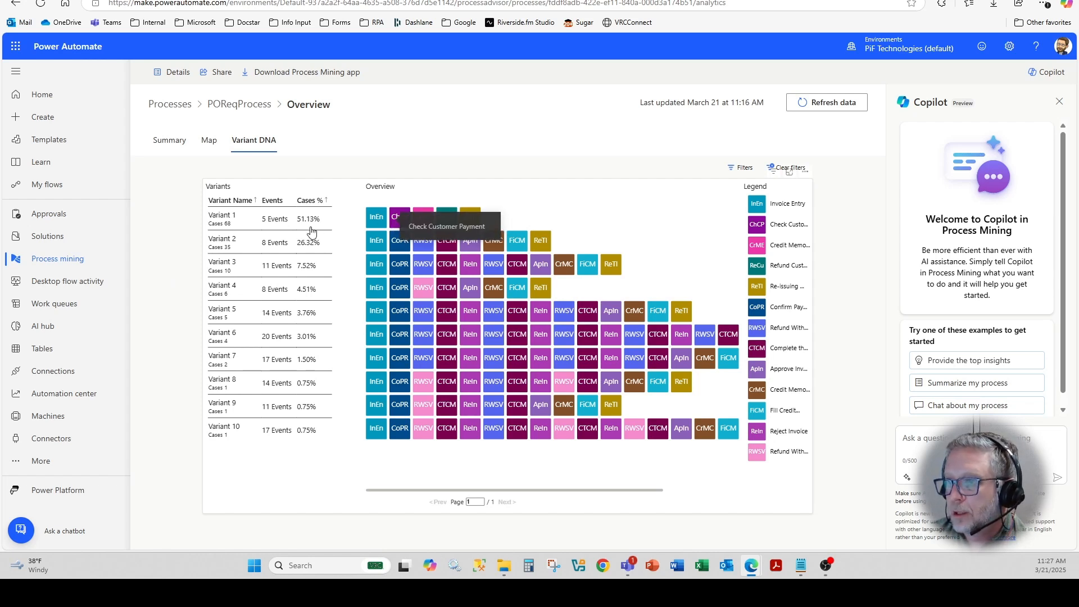
mouse_move(307, 223)
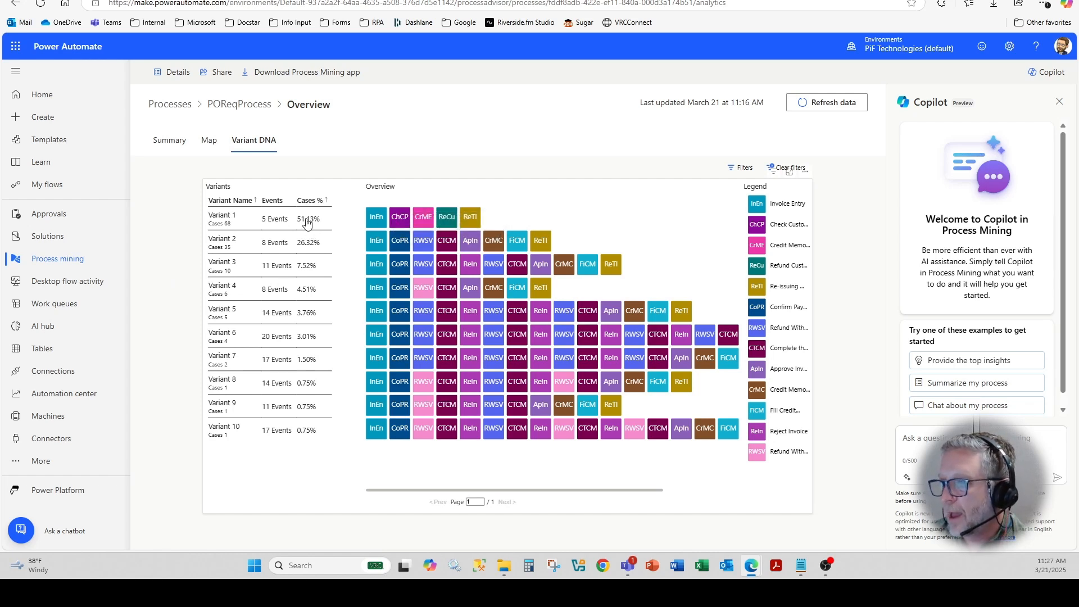
mouse_move(376, 216)
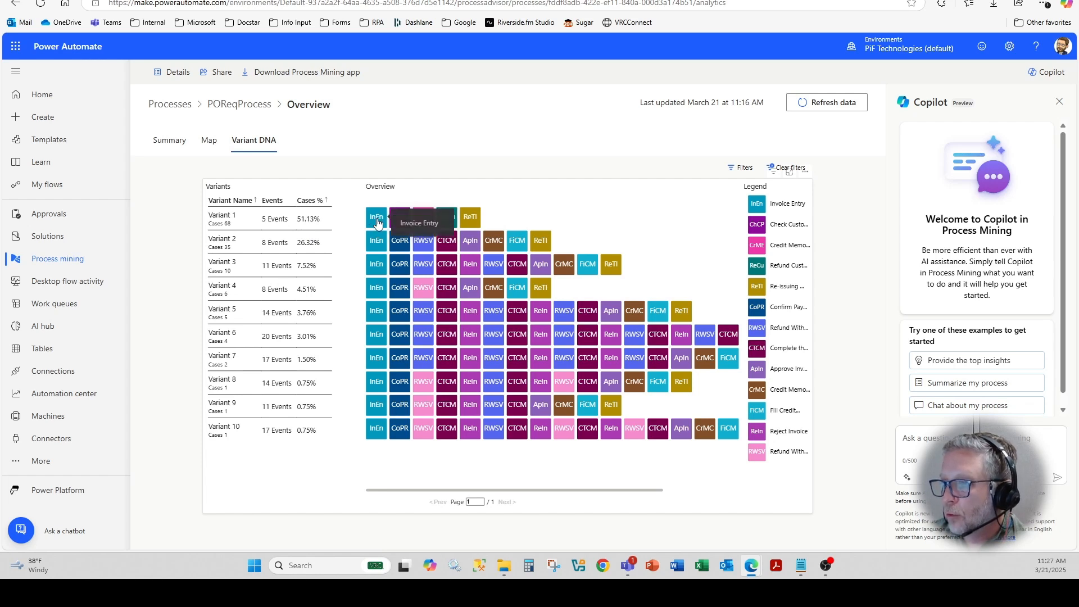
mouse_move(380, 226)
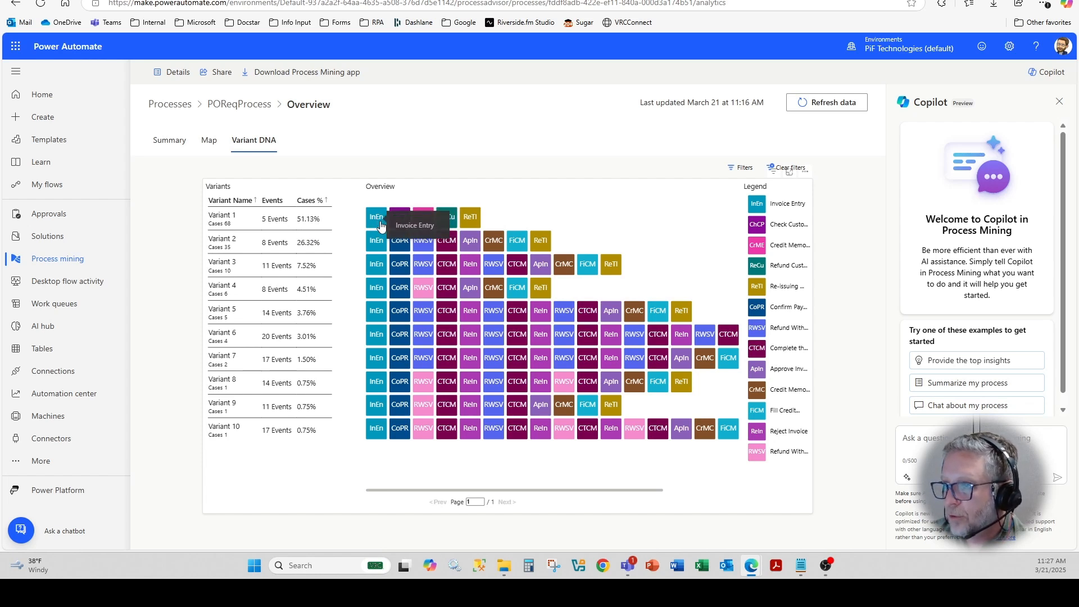
mouse_move(399, 216)
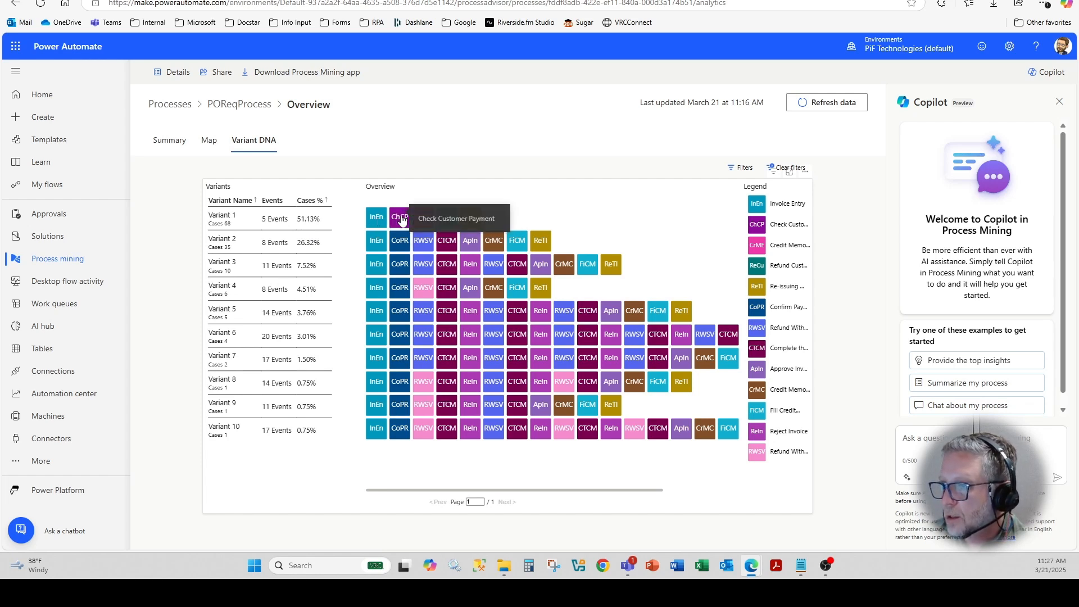
mouse_move(423, 217)
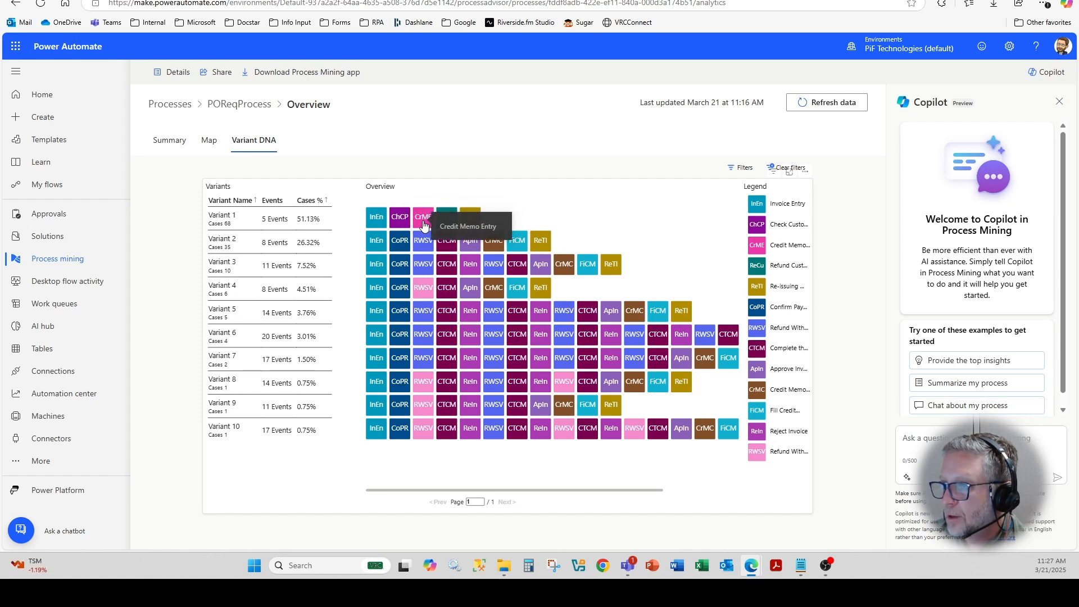
mouse_move(446, 217)
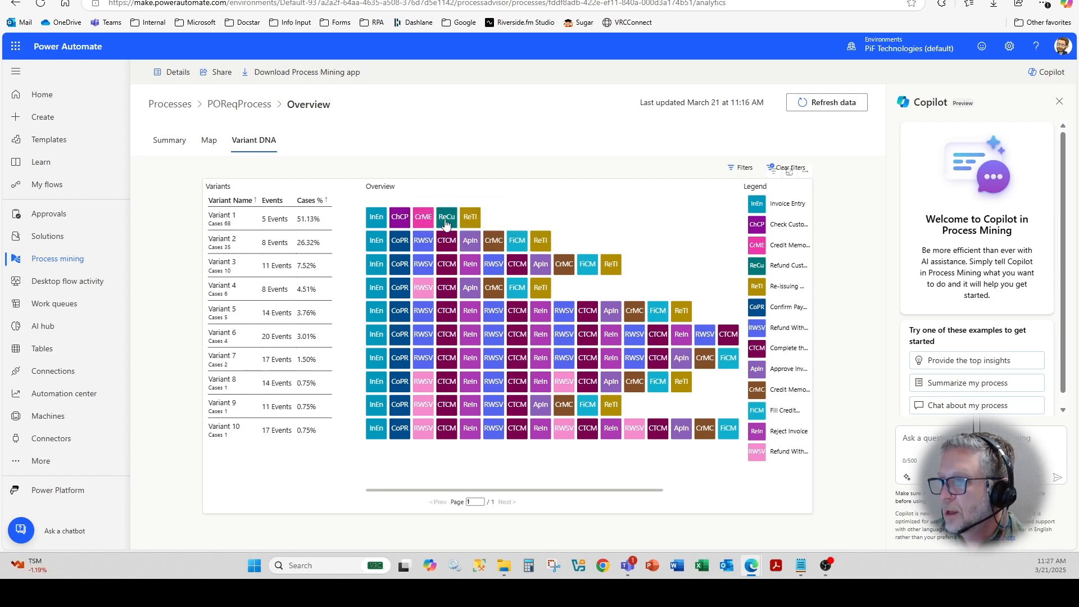
mouse_move(308, 226)
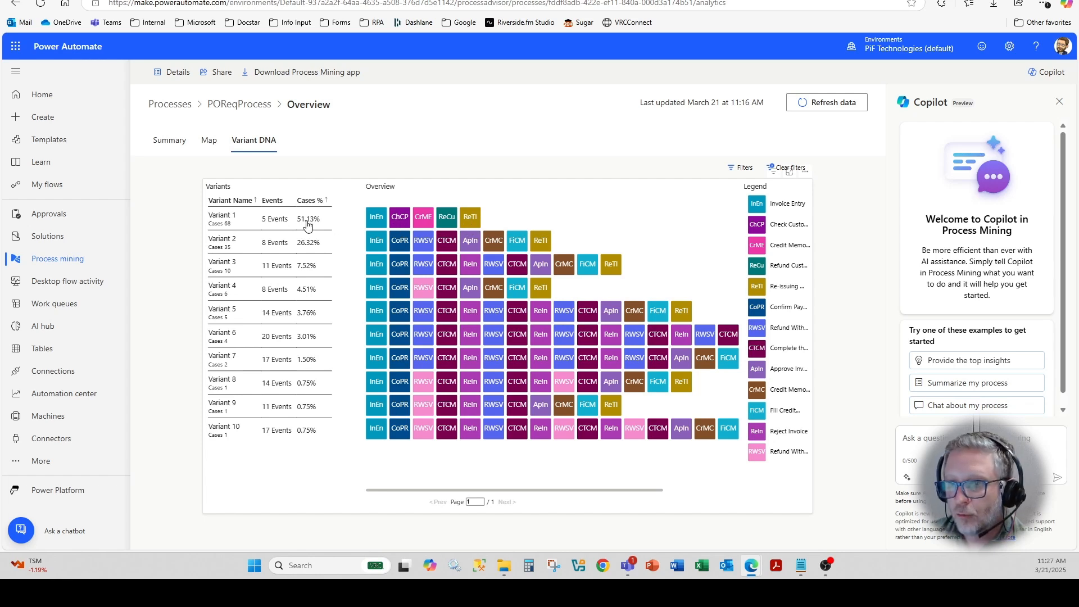
mouse_move(327, 225)
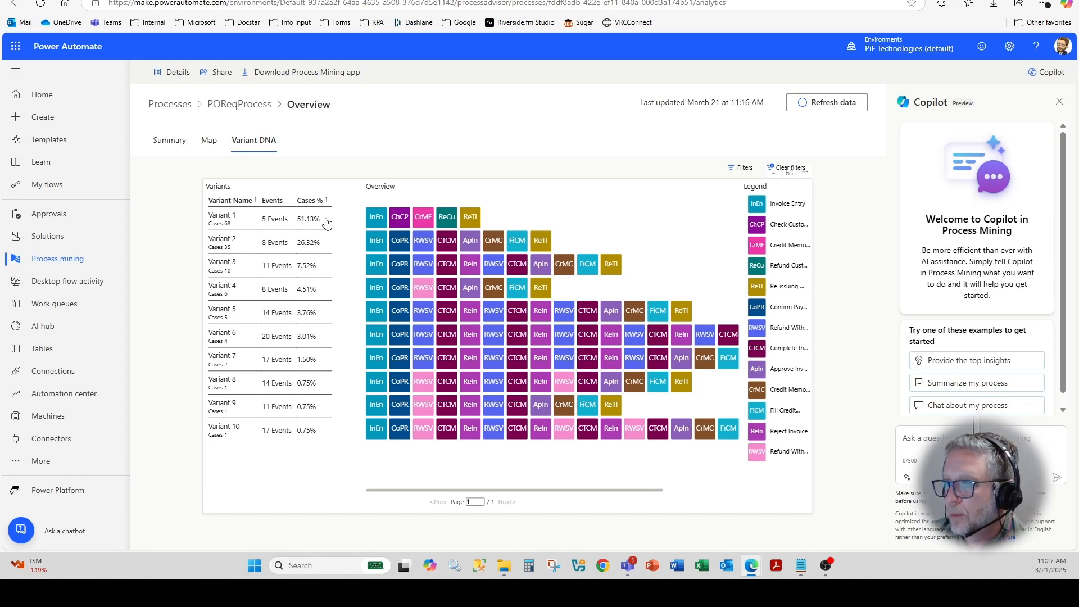
mouse_move(376, 241)
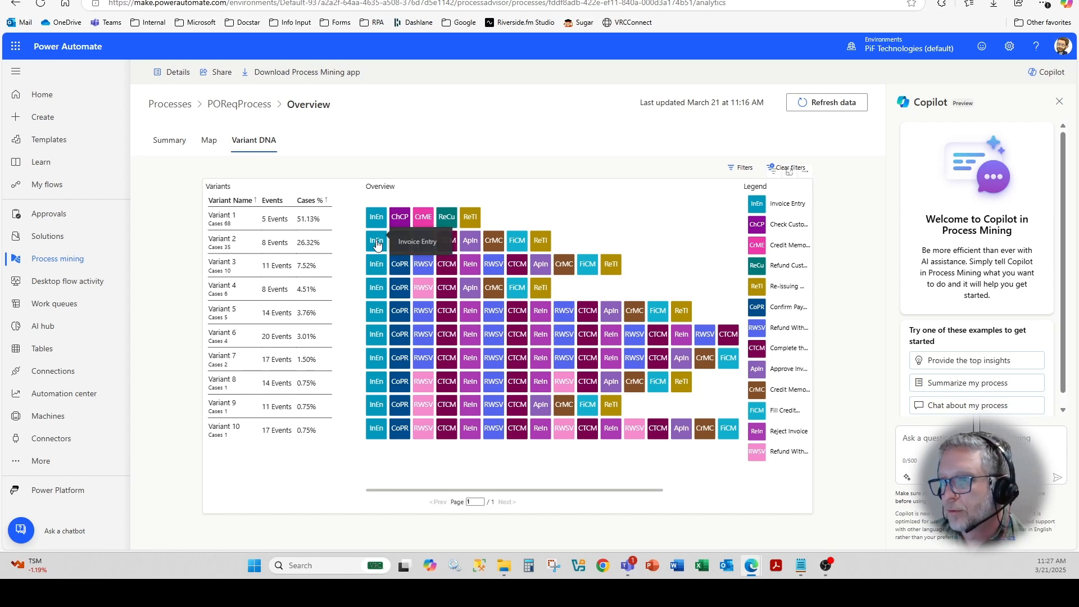
mouse_move(364, 149)
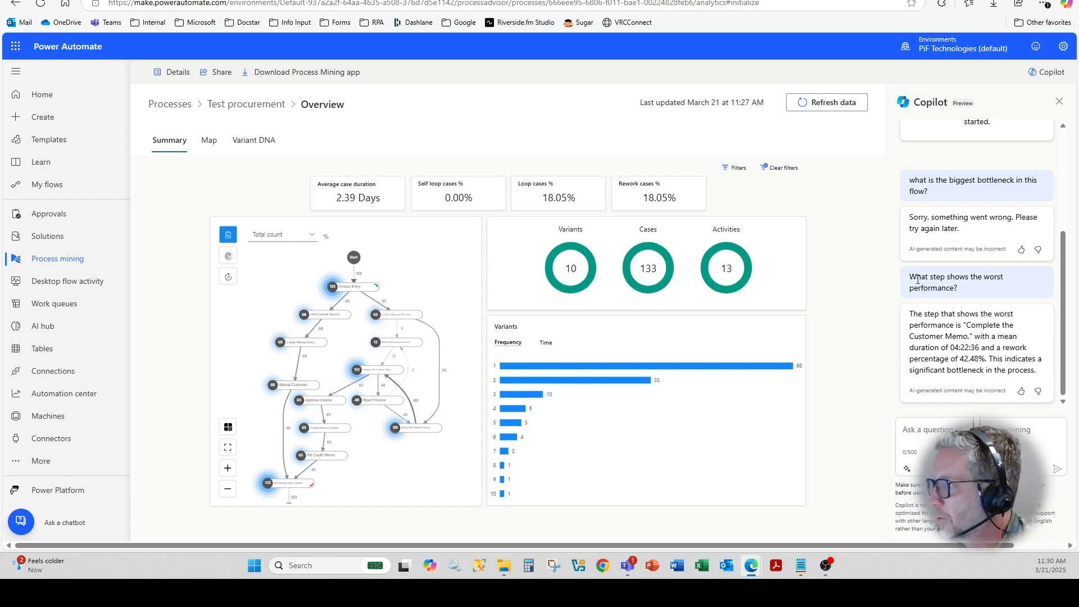
- Select the text of the Copilot question about the worst-performing step
double_click(955, 282)
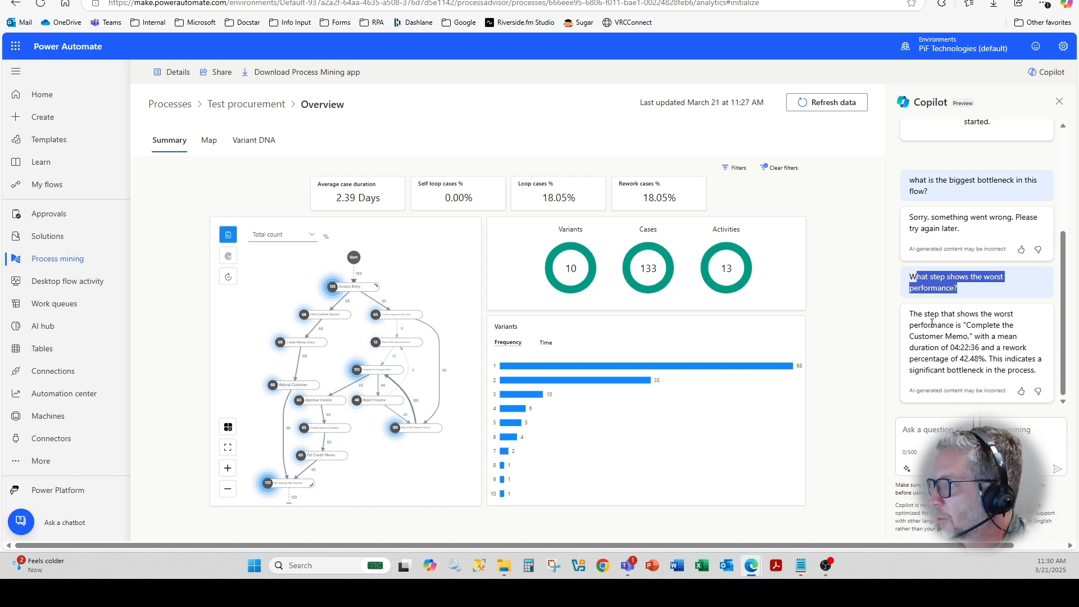
mouse_move(955, 319)
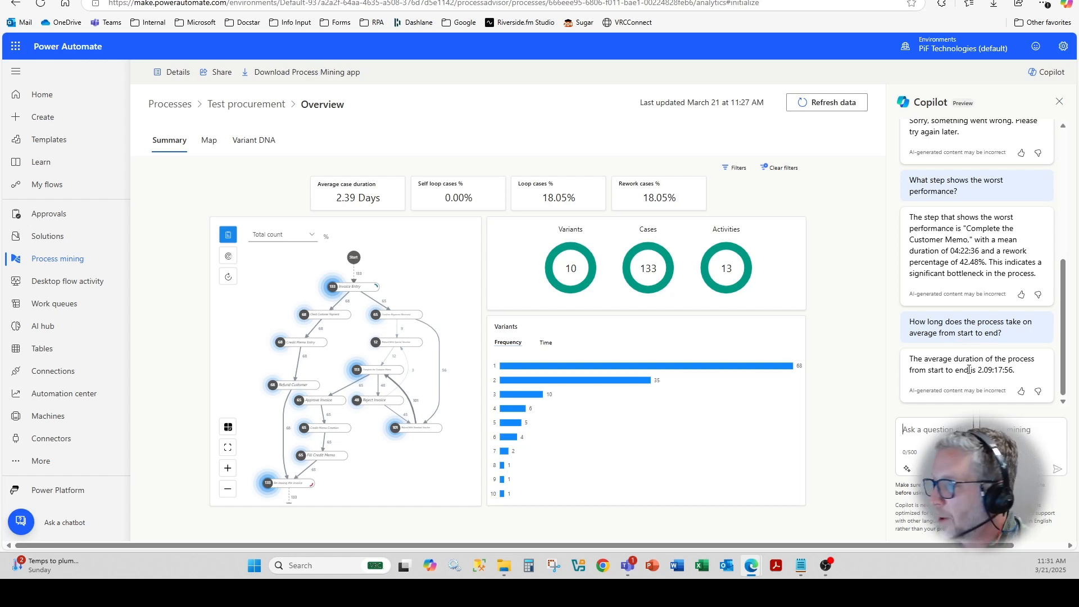
mouse_move(861, 384)
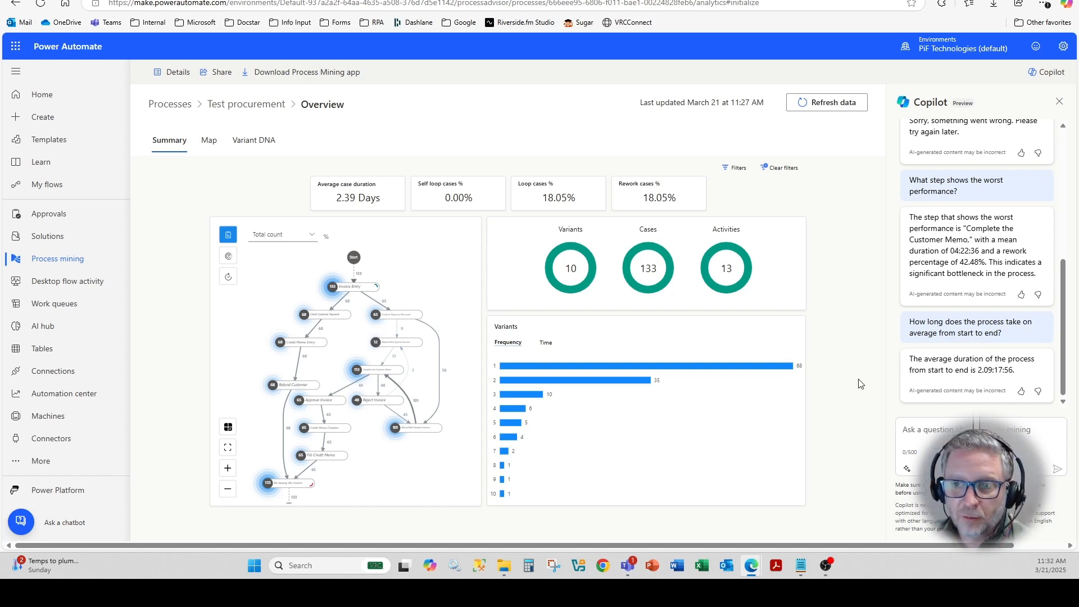